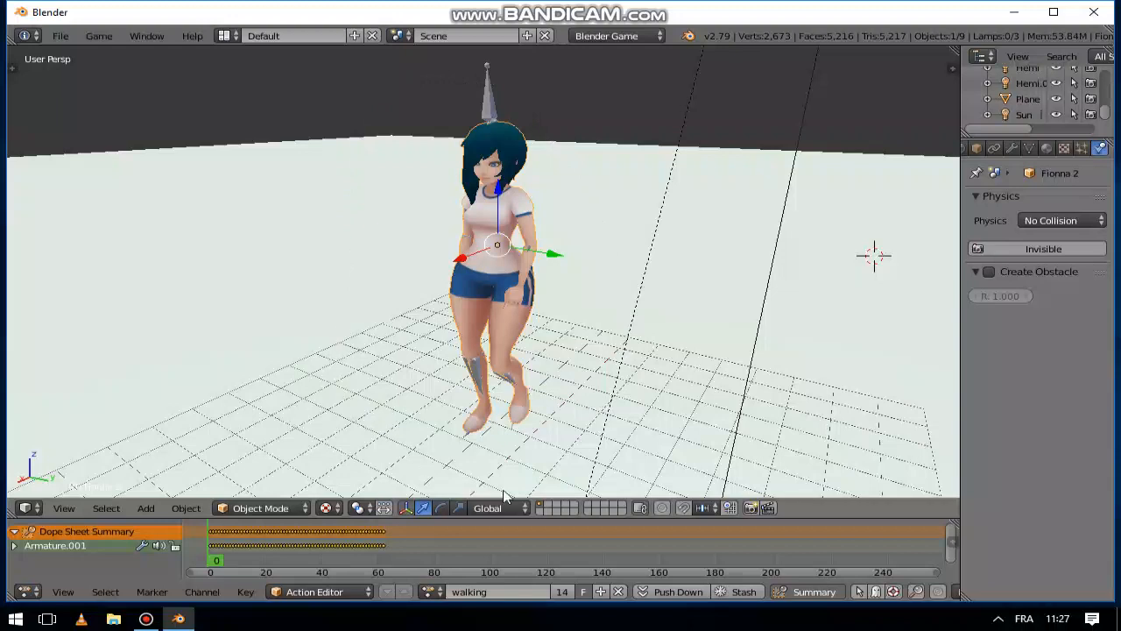
mouse_move(626, 453)
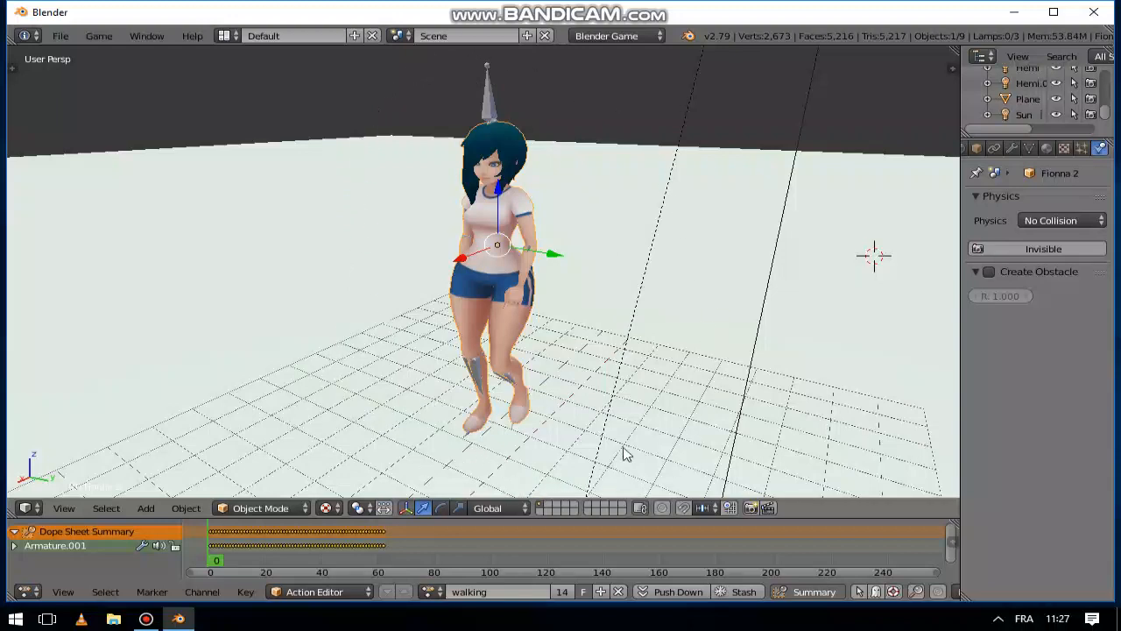
mouse_move(613, 247)
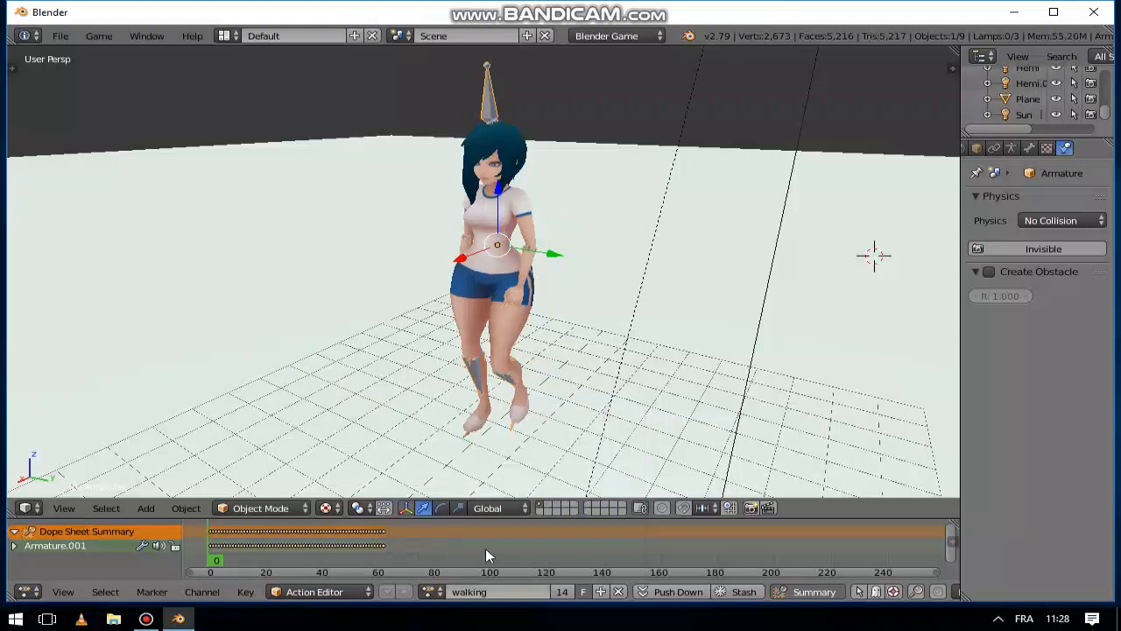
mouse_move(506, 245)
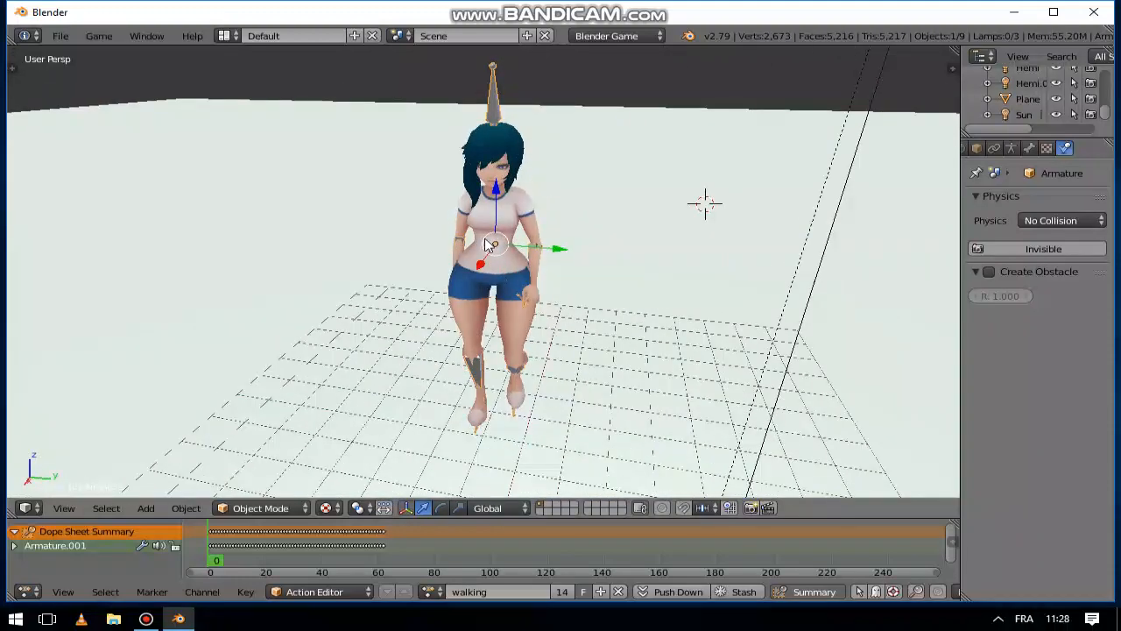
Add a cube mesh to the scene to become the character's physics box.
left_click(146, 507)
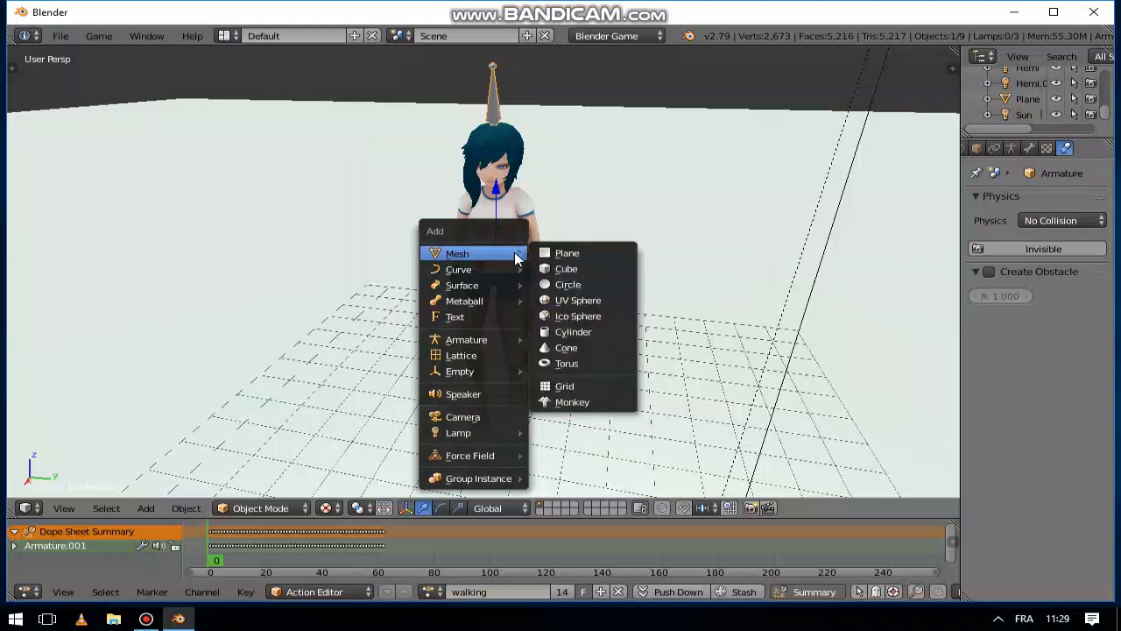
left_click(566, 268)
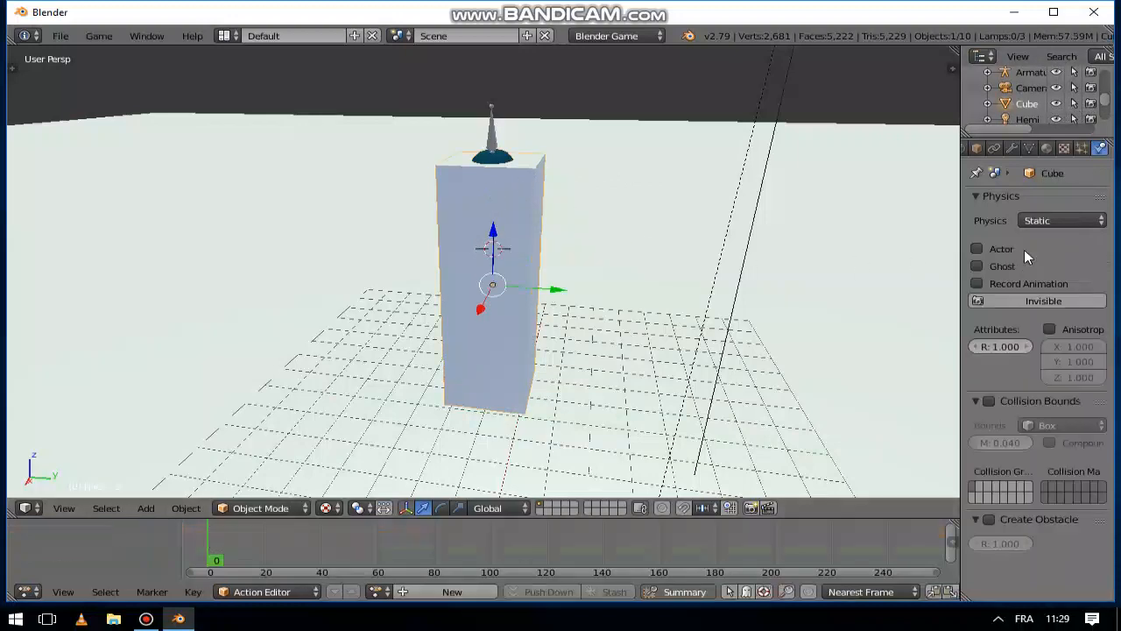
Set the box's physics type to Character and enable box-shaped collision bounds.
left_click(1063, 220)
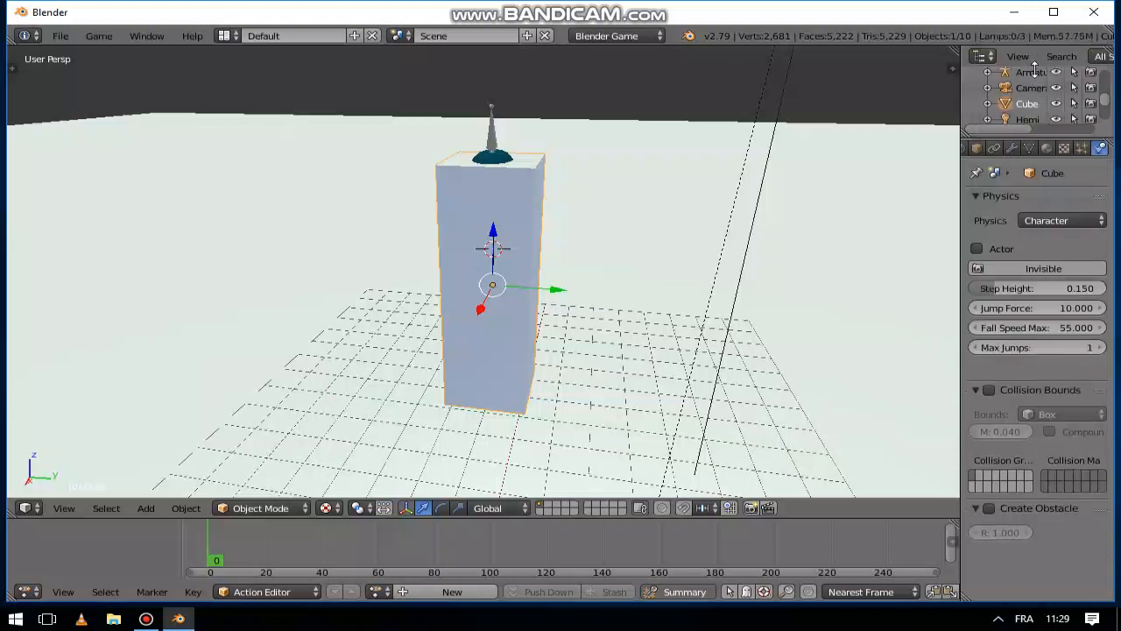
left_click(988, 370)
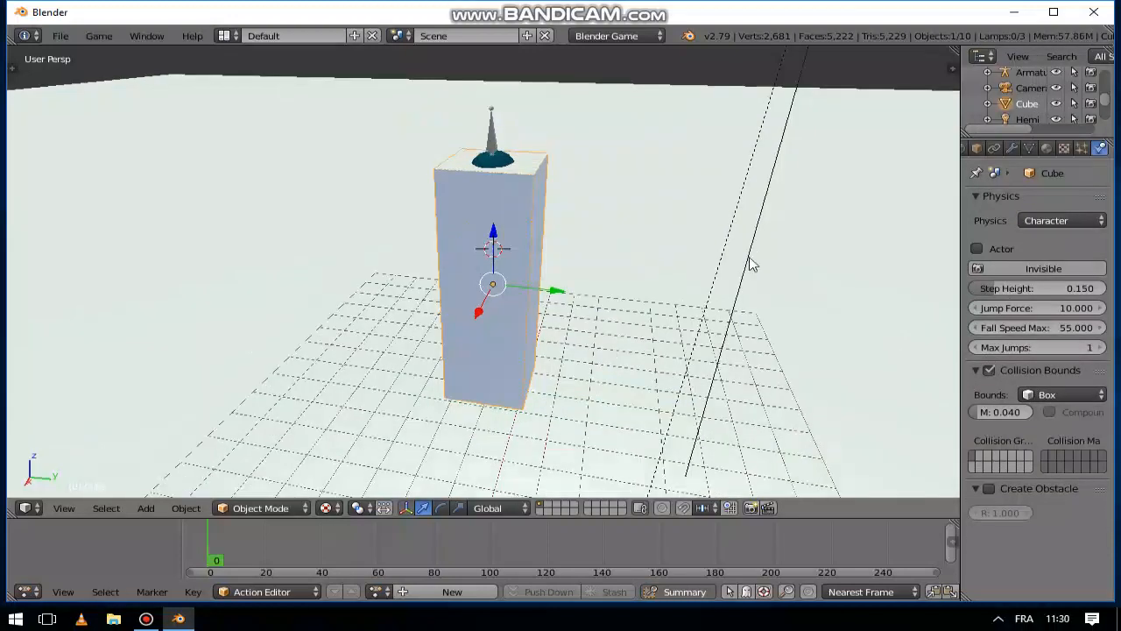
mouse_move(607, 211)
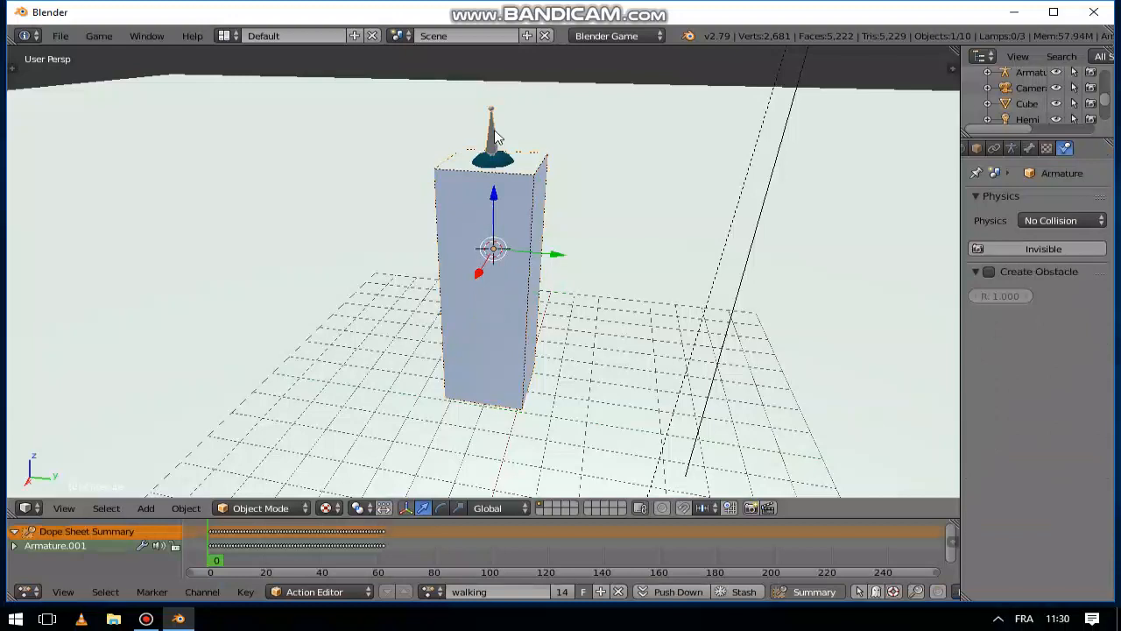
mouse_move(535, 189)
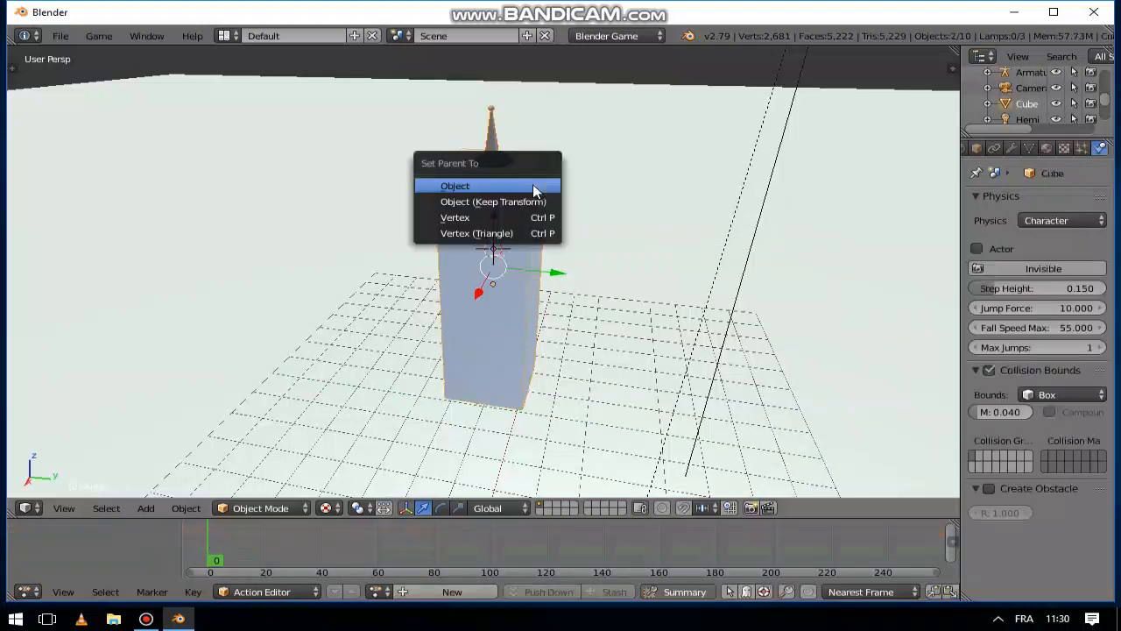
Parent the armature to the Cube using Set Parent To > Object.
left_click(454, 185)
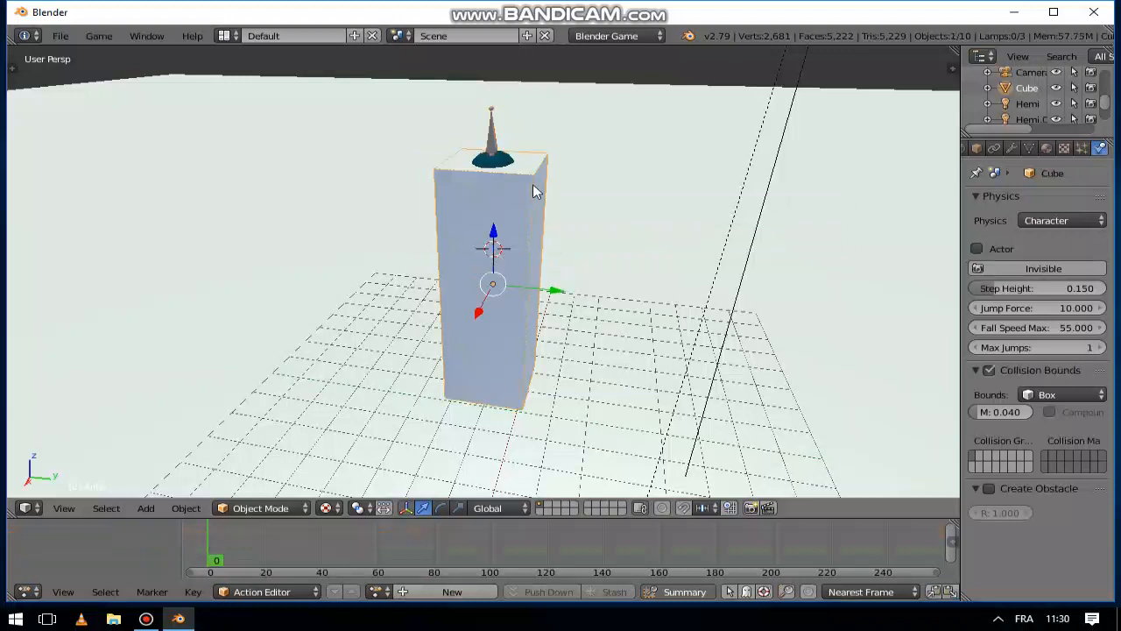
mouse_move(1060, 130)
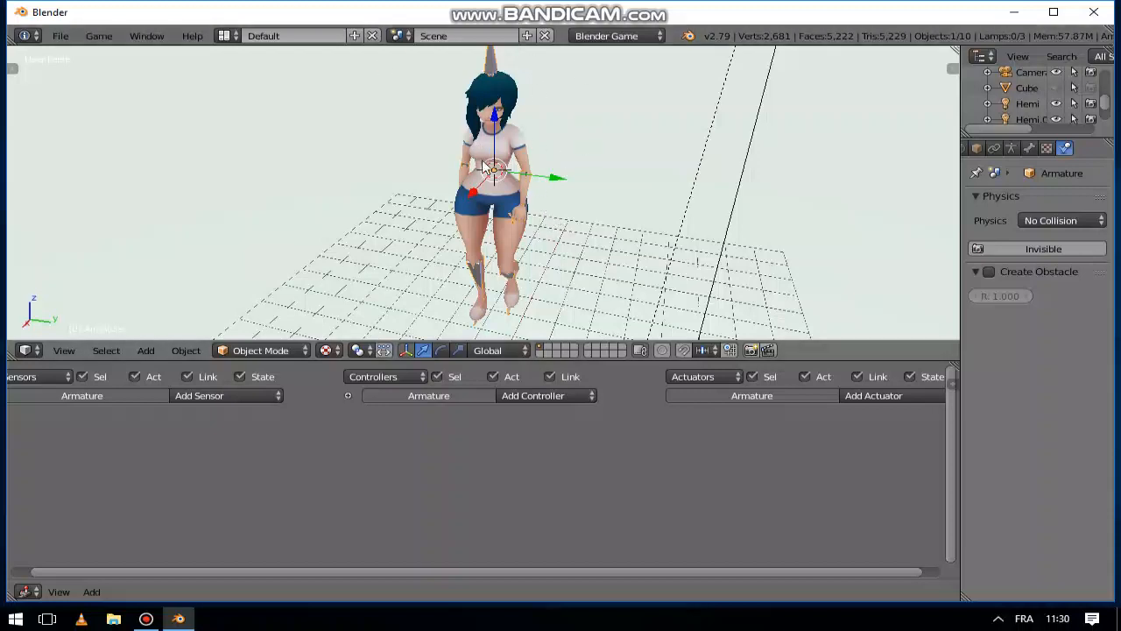
mouse_move(414, 193)
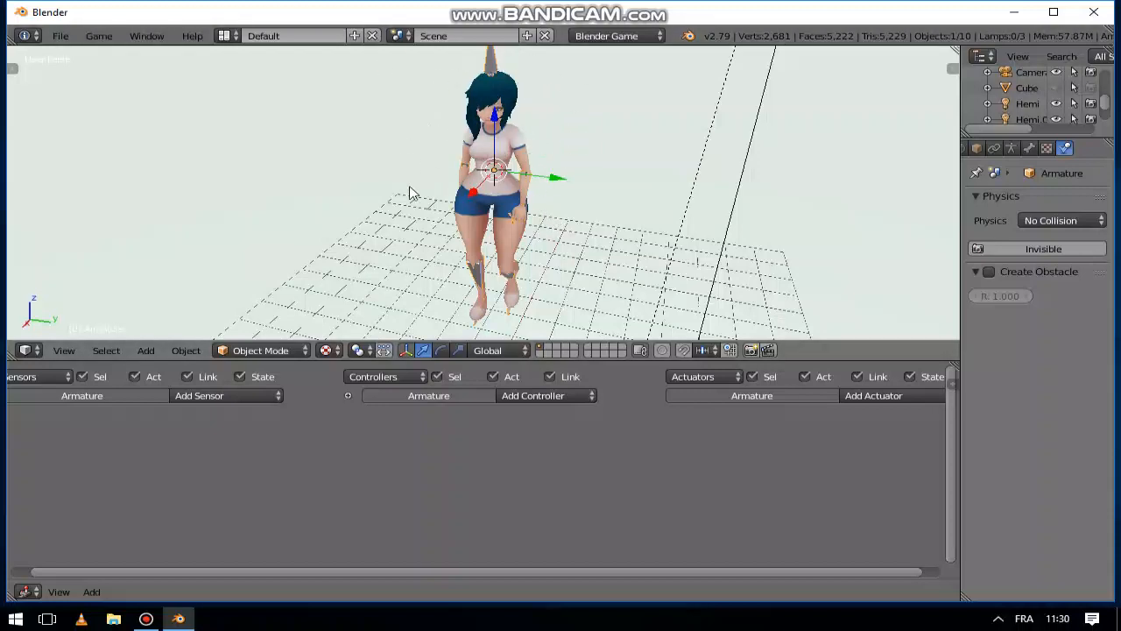
Add a Keyboard sensor to the armature triggered by the Z key.
left_click(199, 395)
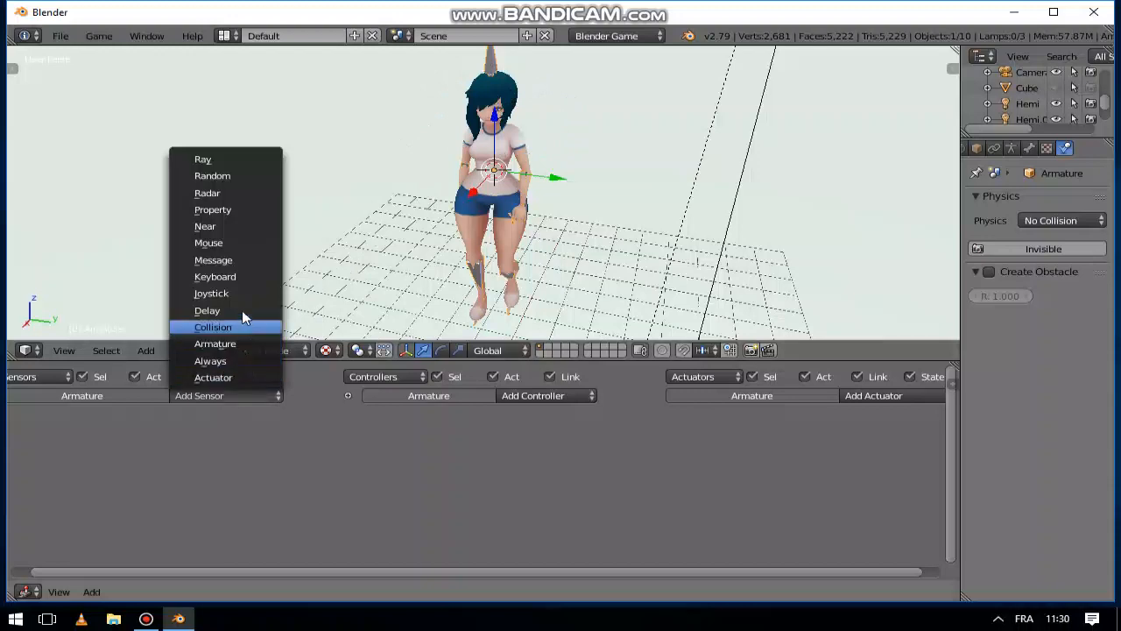
left_click(214, 276)
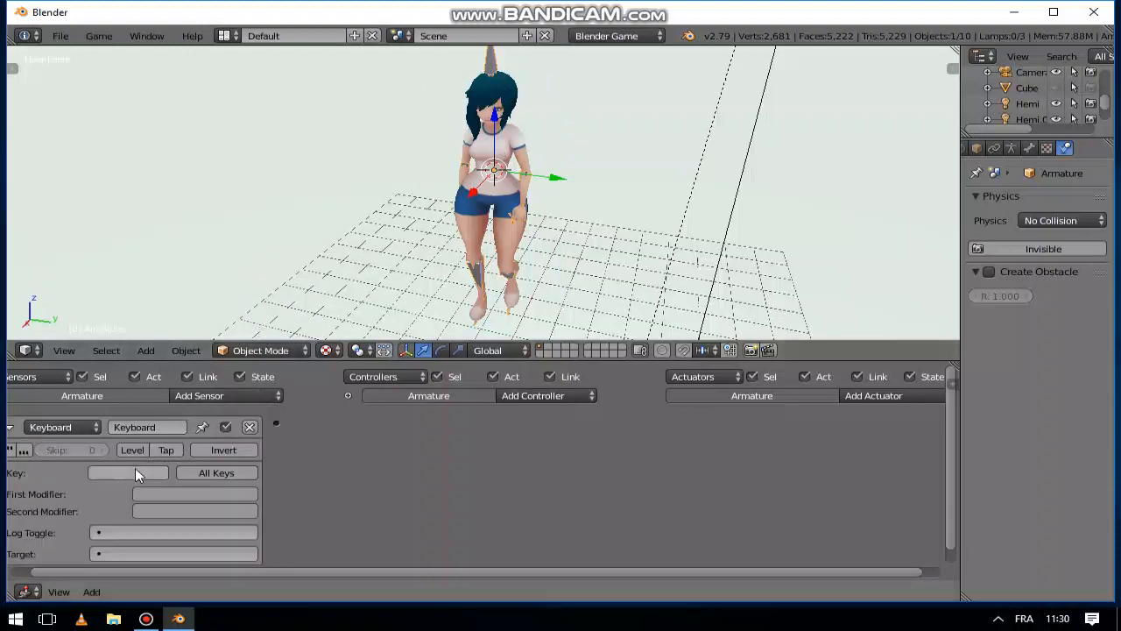
left_click(128, 472)
type("Z")
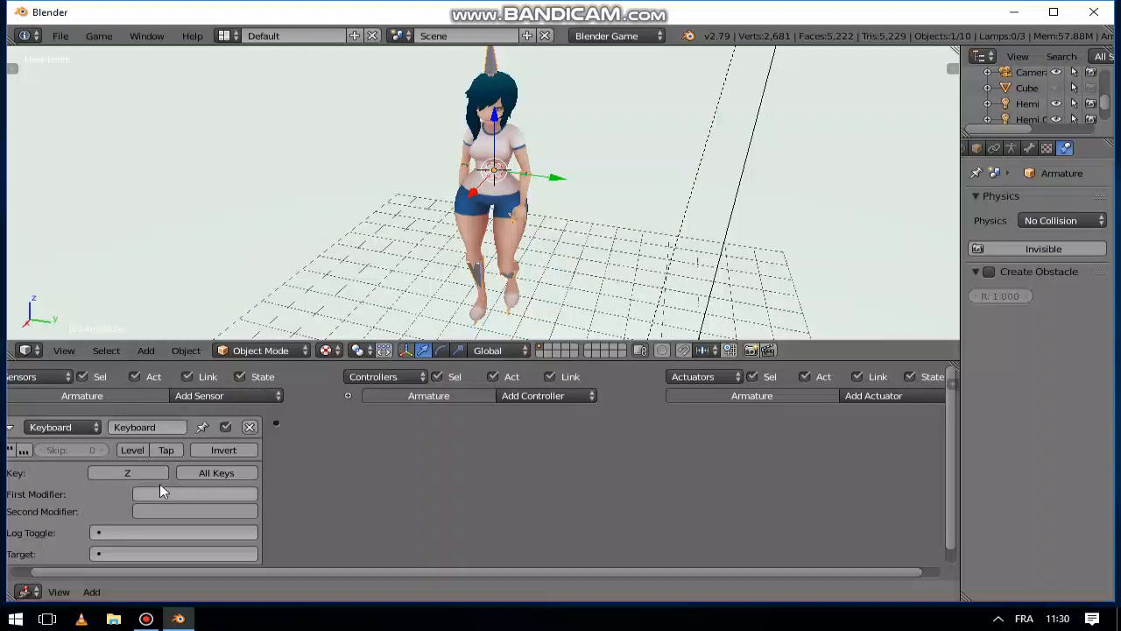
Add a walking Action actuator with End frame 63 and Loop Stop, then collapse the bricks.
left_click(873, 395)
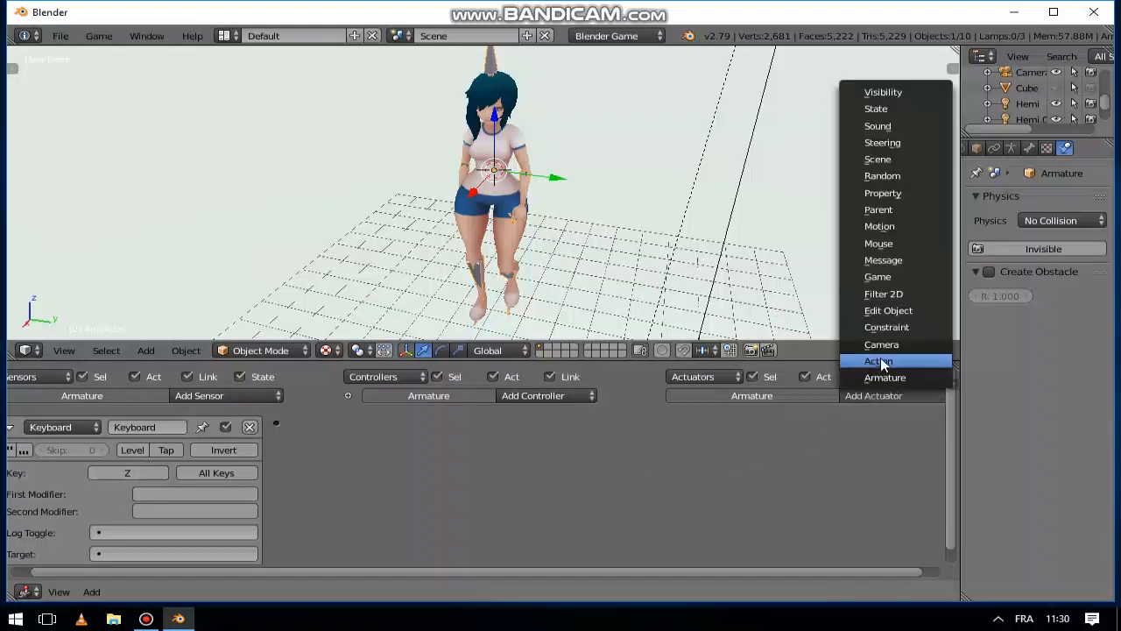
left_click(877, 360)
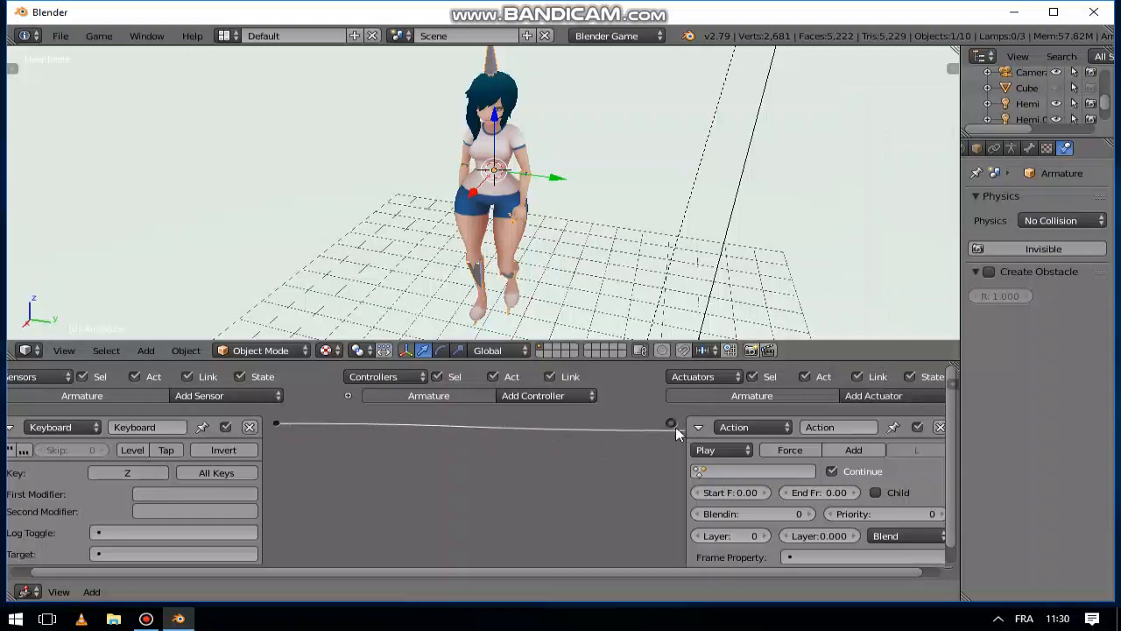
left_click(837, 426)
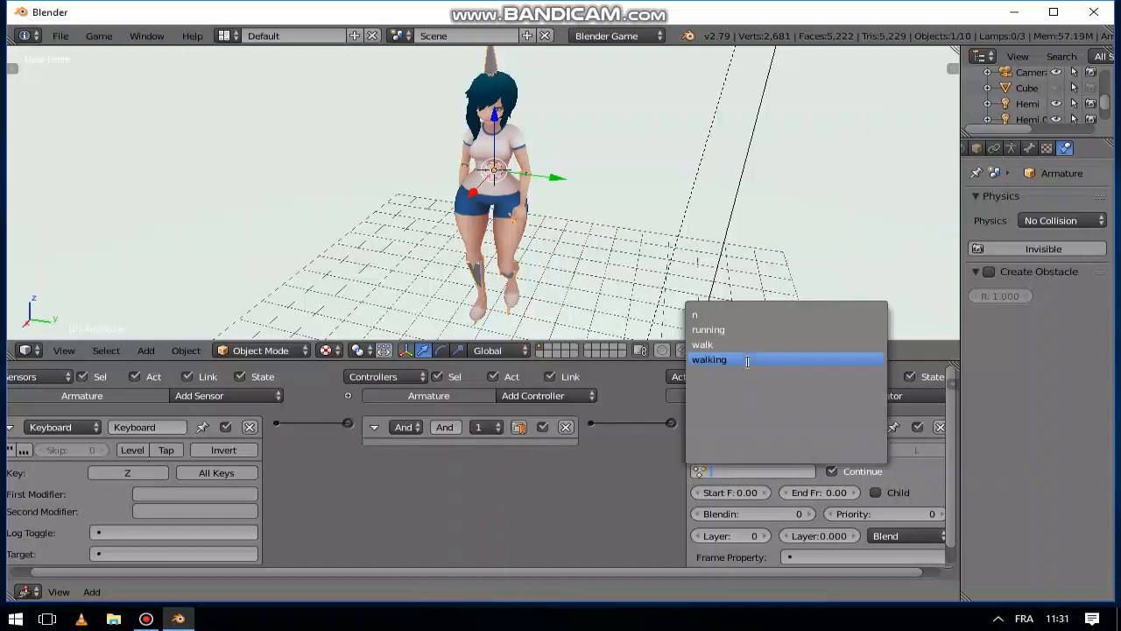
left_click(710, 359)
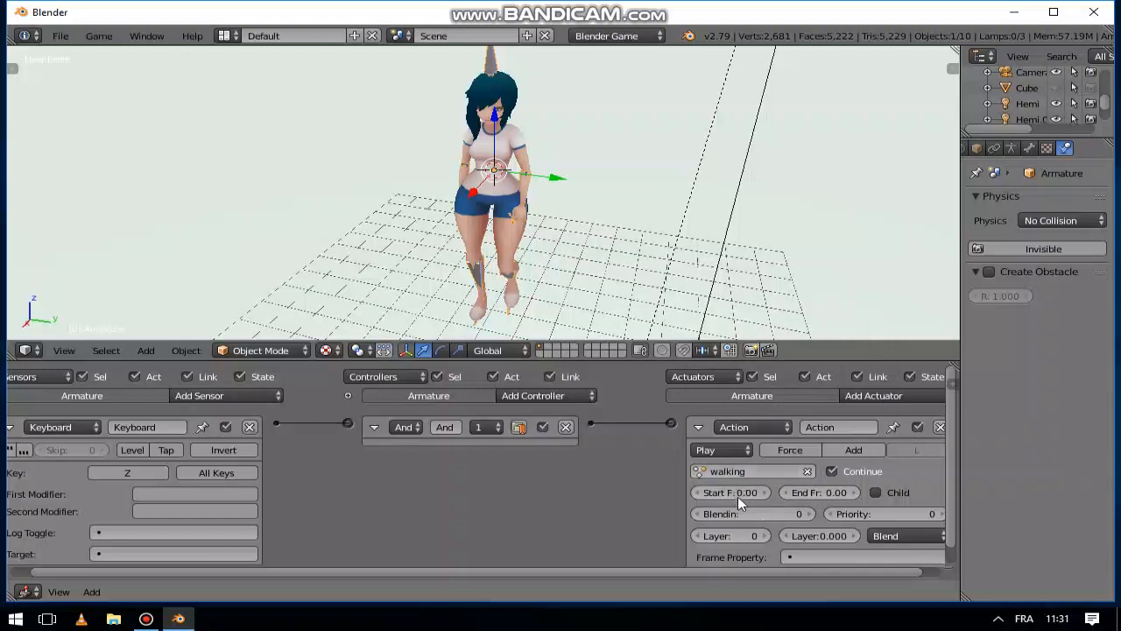
left_click(819, 492)
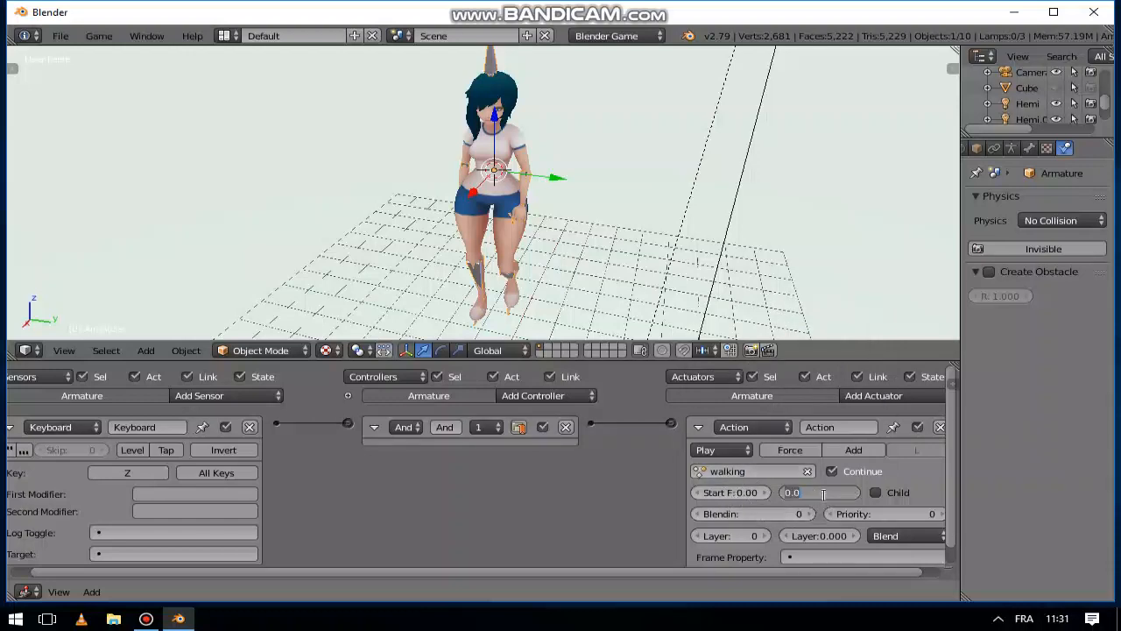
type("63")
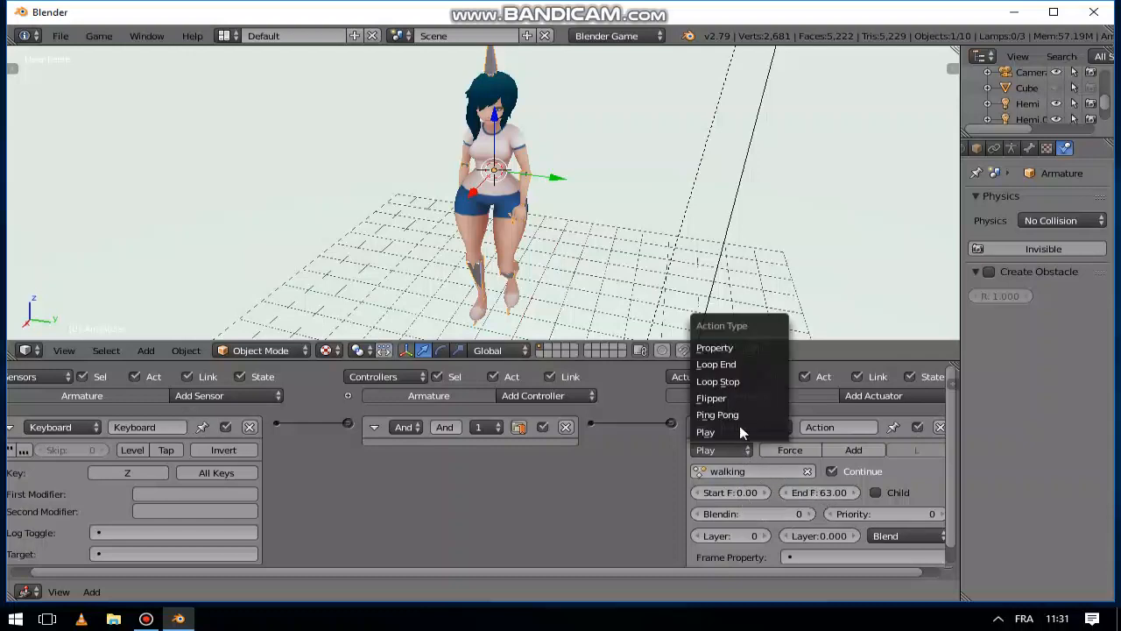
left_click(717, 382)
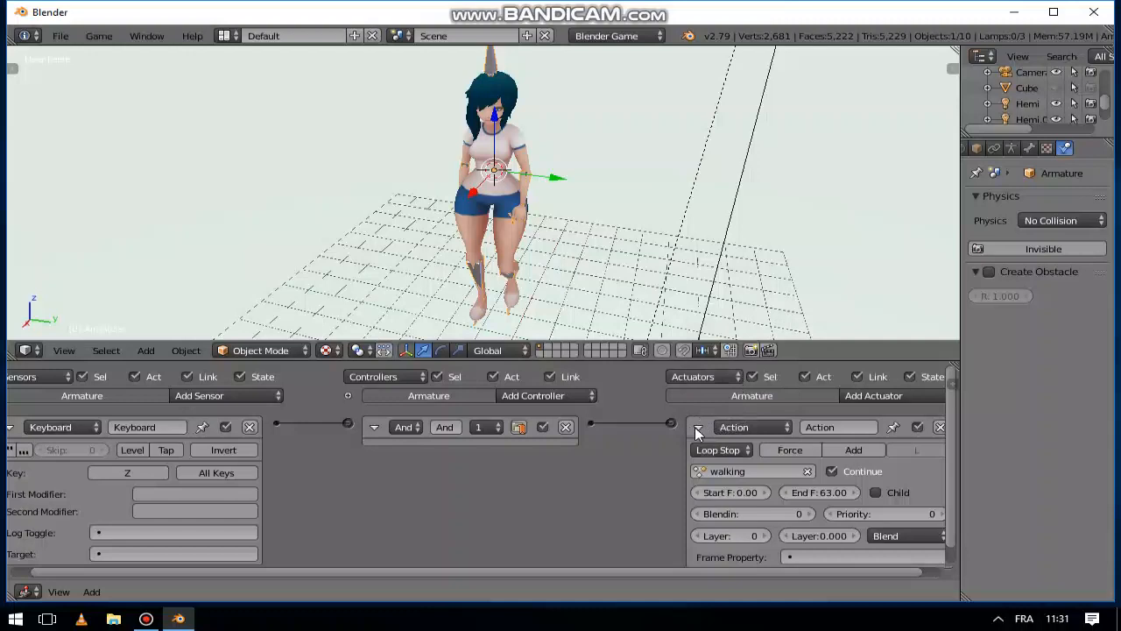
left_click(699, 426)
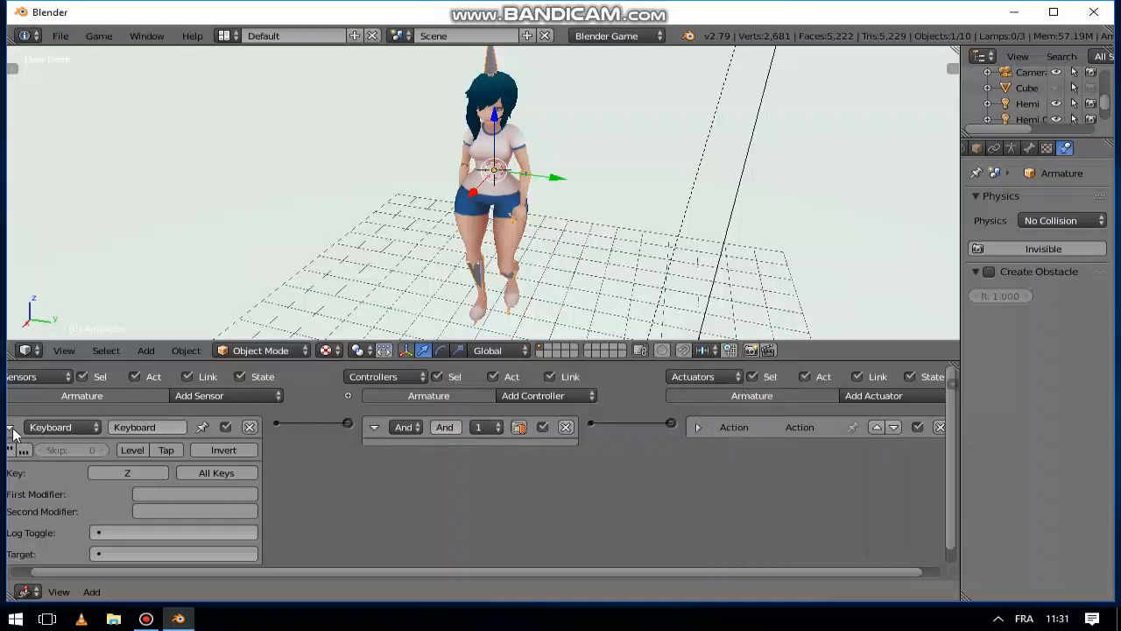
left_click(10, 427)
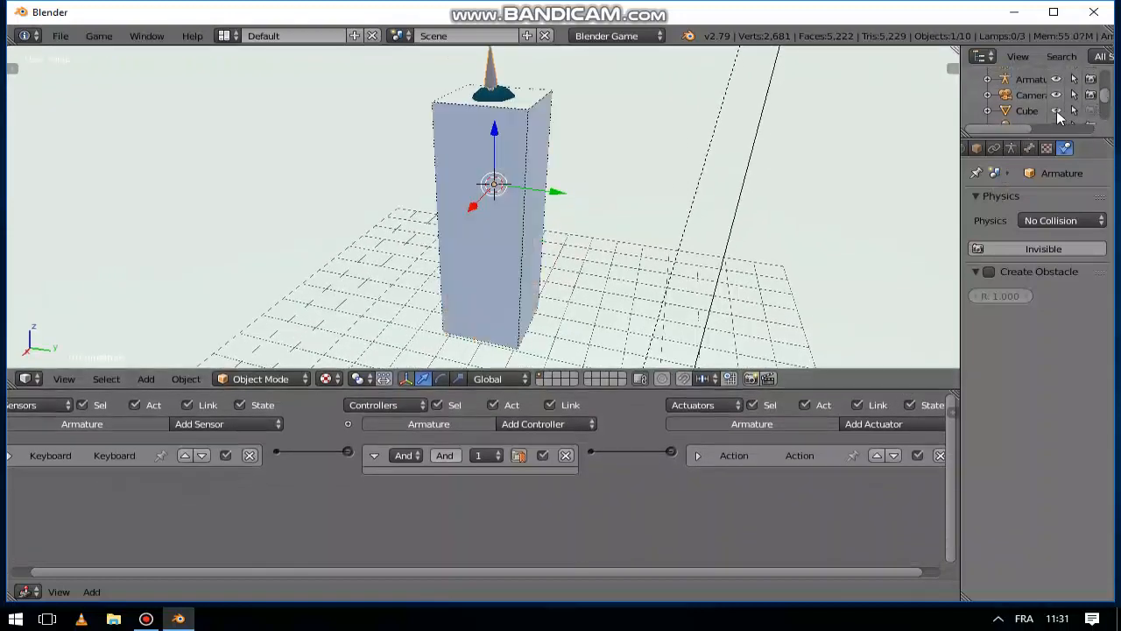
Give the Cube a Z-key Keyboard sensor linked to a new Motion actuator.
left_click(1027, 111)
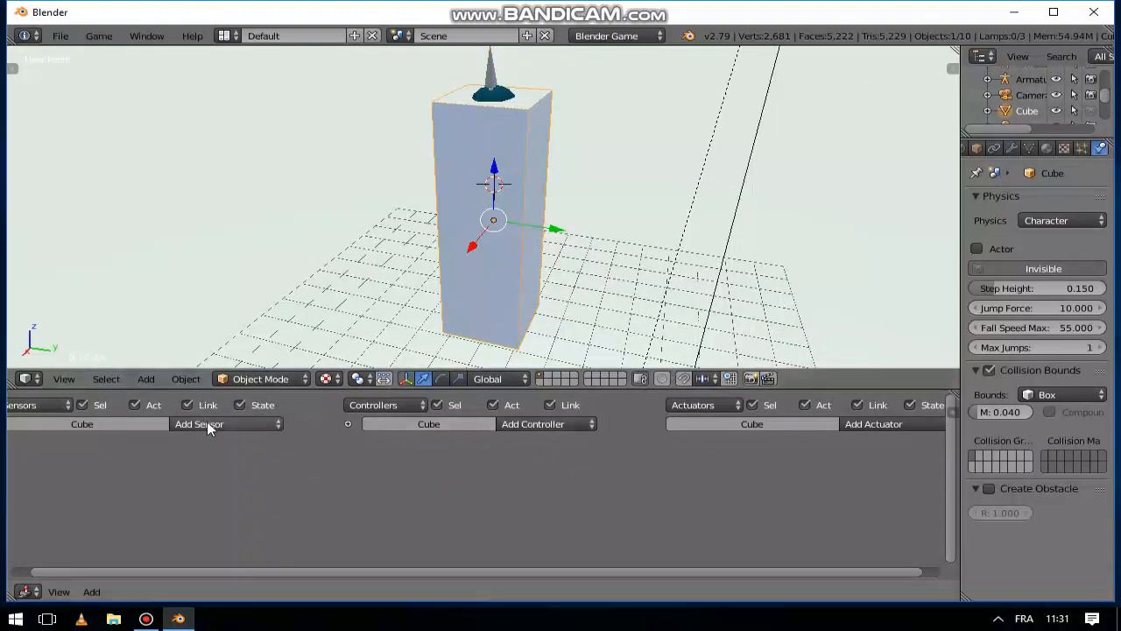
left_click(199, 424)
type("Z")
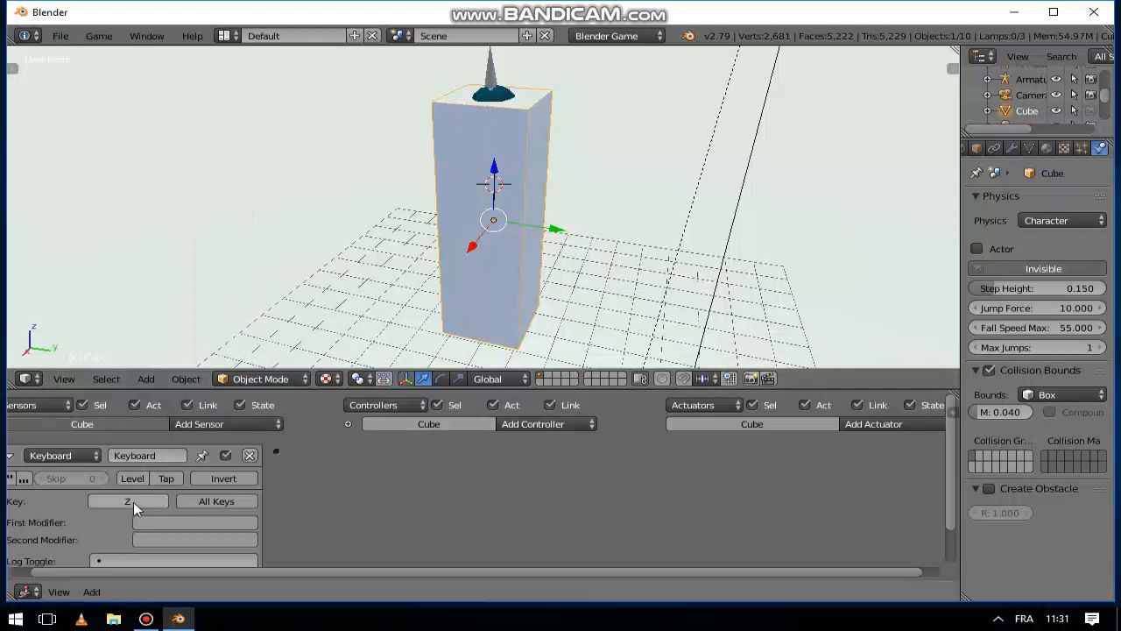
left_click(874, 423)
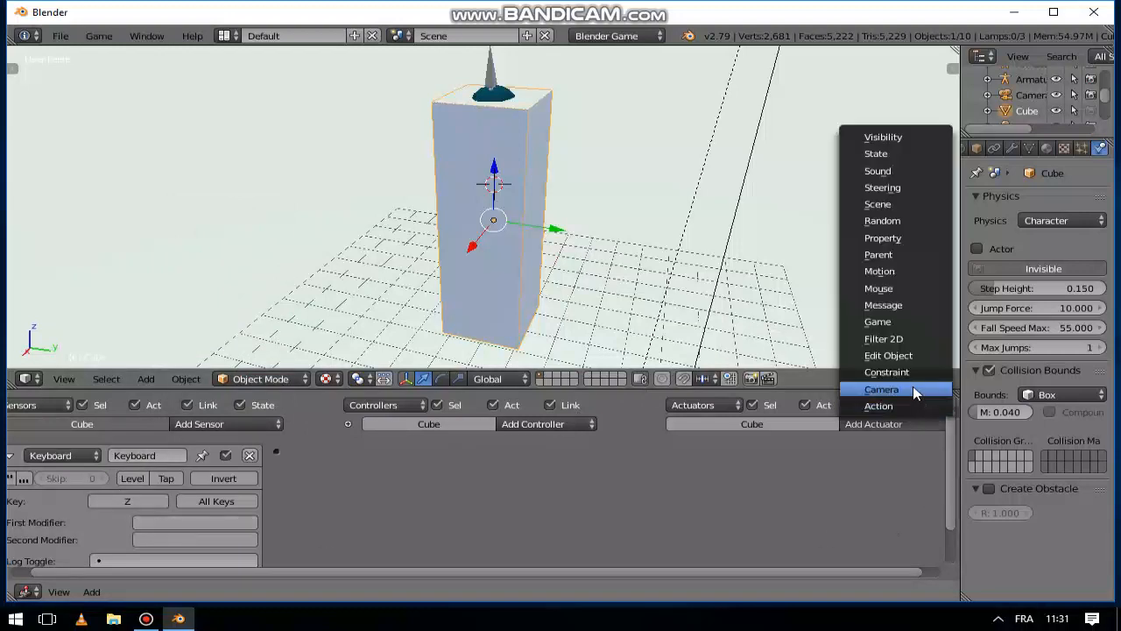
mouse_move(903, 271)
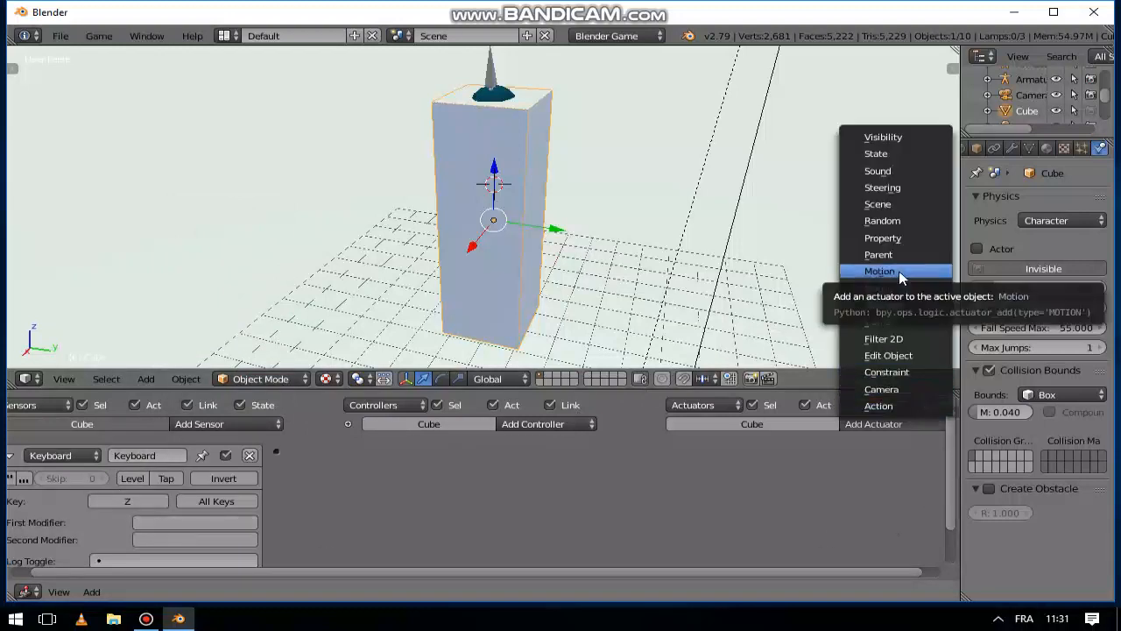
left_click(879, 270)
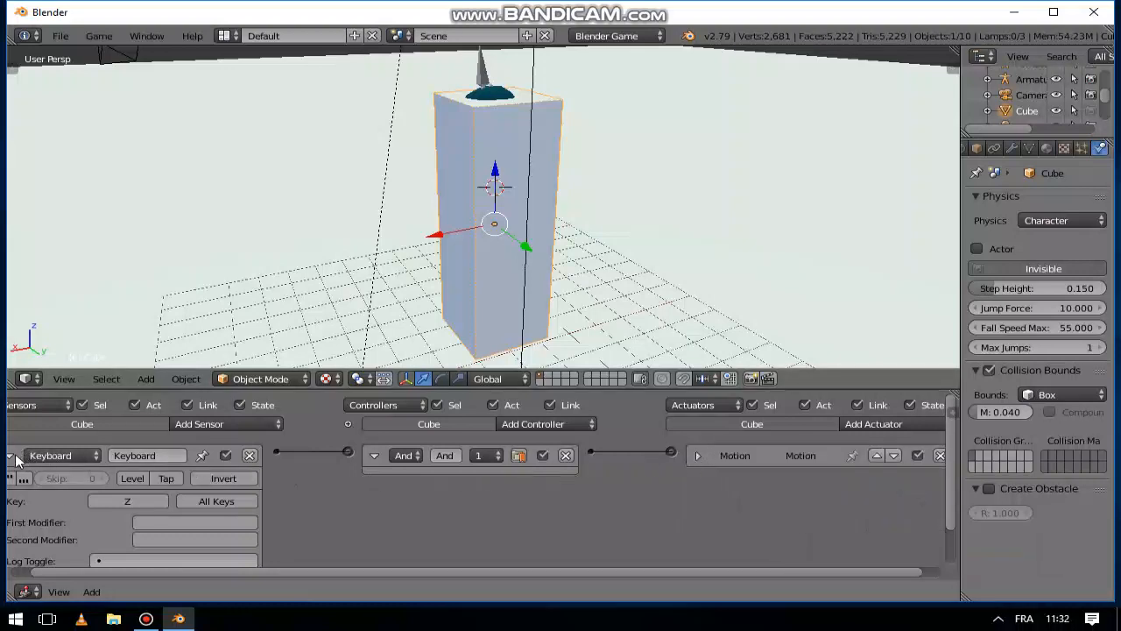
left_click(14, 454)
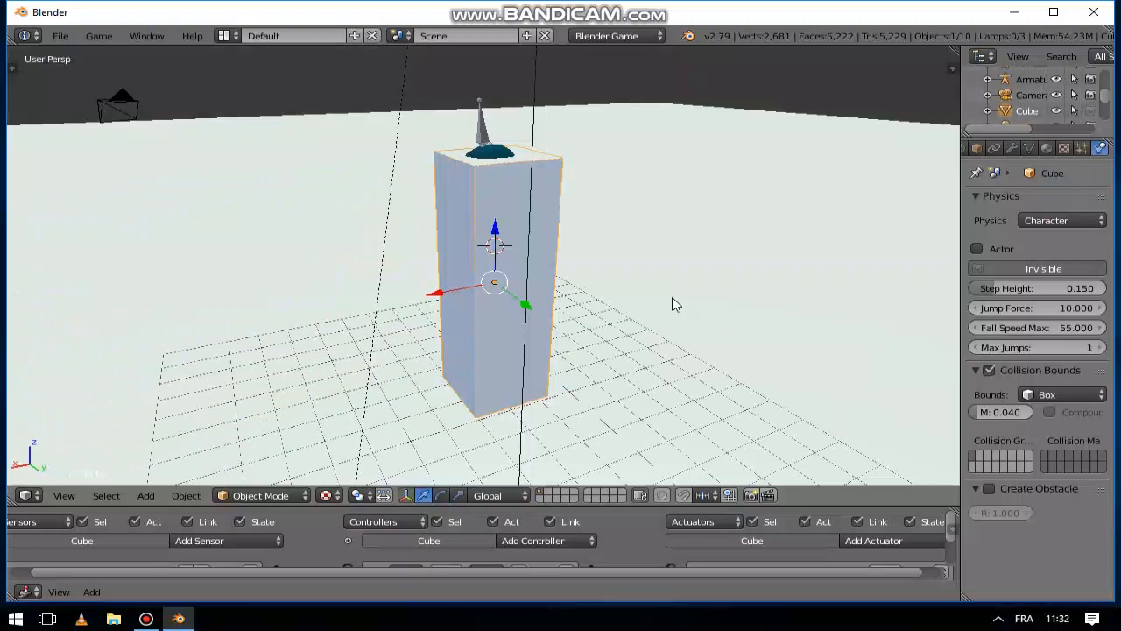
mouse_move(569, 316)
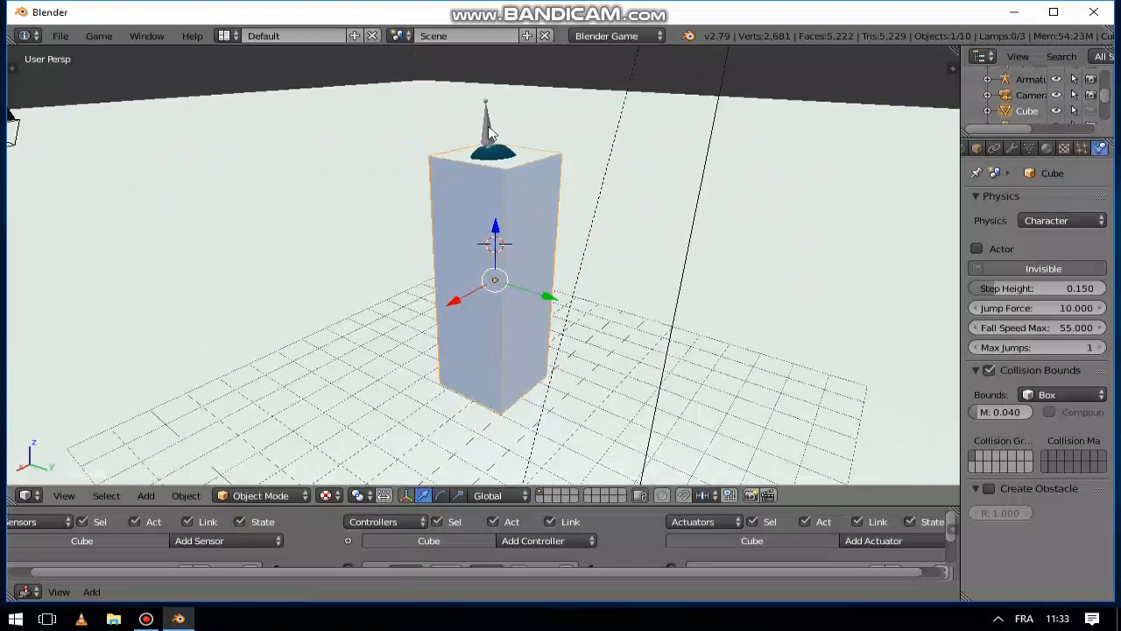
Select the armature and browse the editor-type menu without switching editors.
left_click(1031, 79)
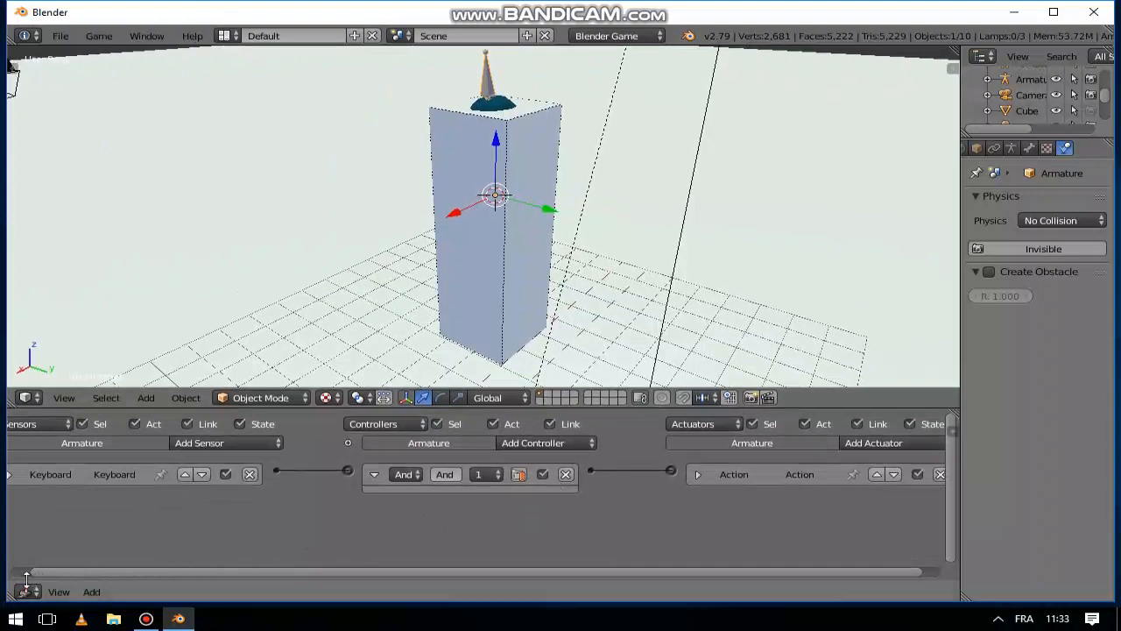
left_click(26, 396)
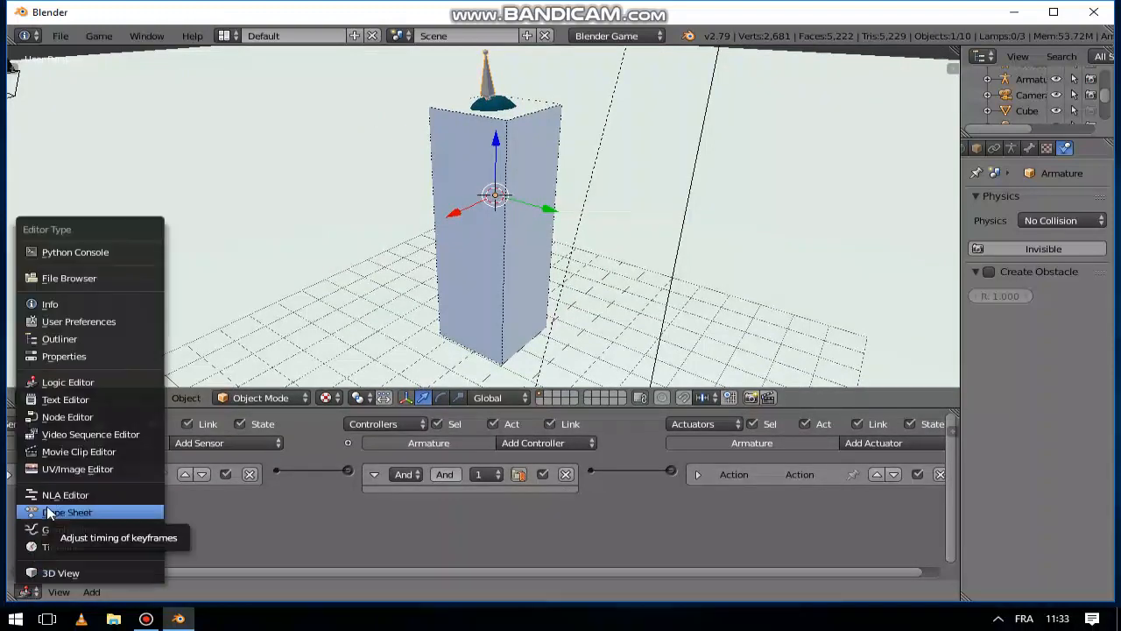
left_click(68, 511)
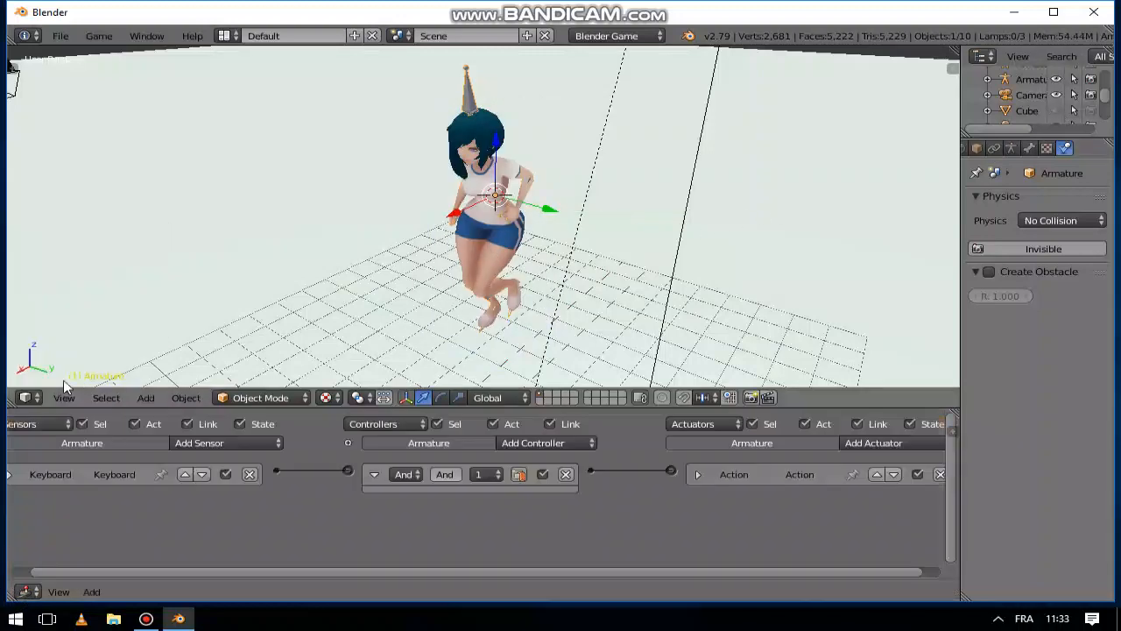
Add a Shift+Z Keyboard sensor driving the 'running' action, frames 0–43, Loop Stop.
left_click(226, 442)
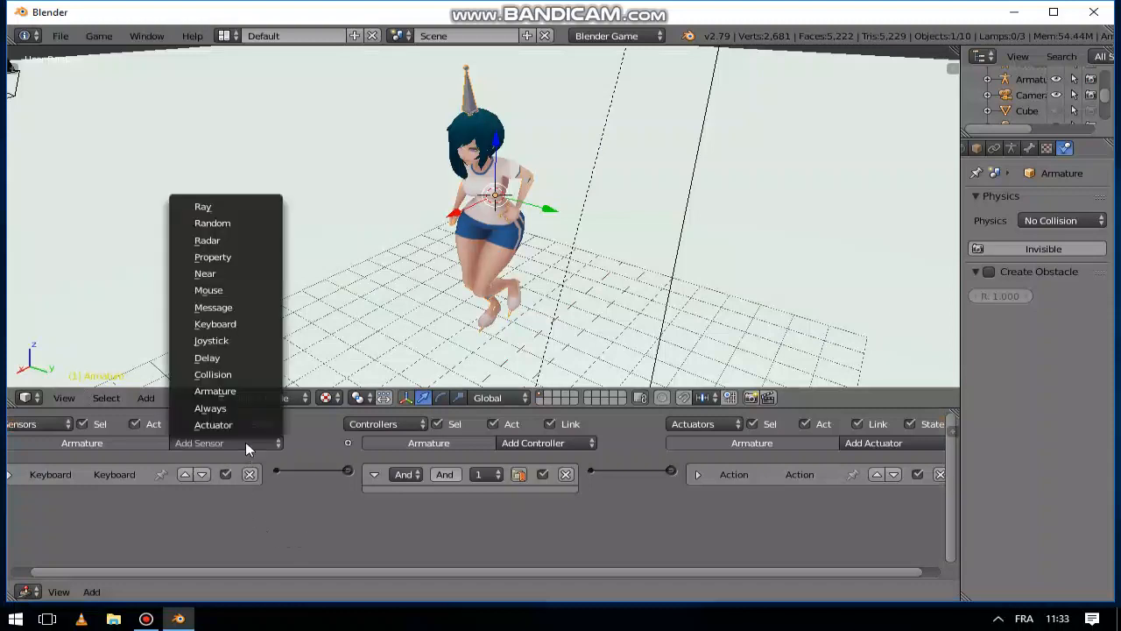
mouse_move(215, 323)
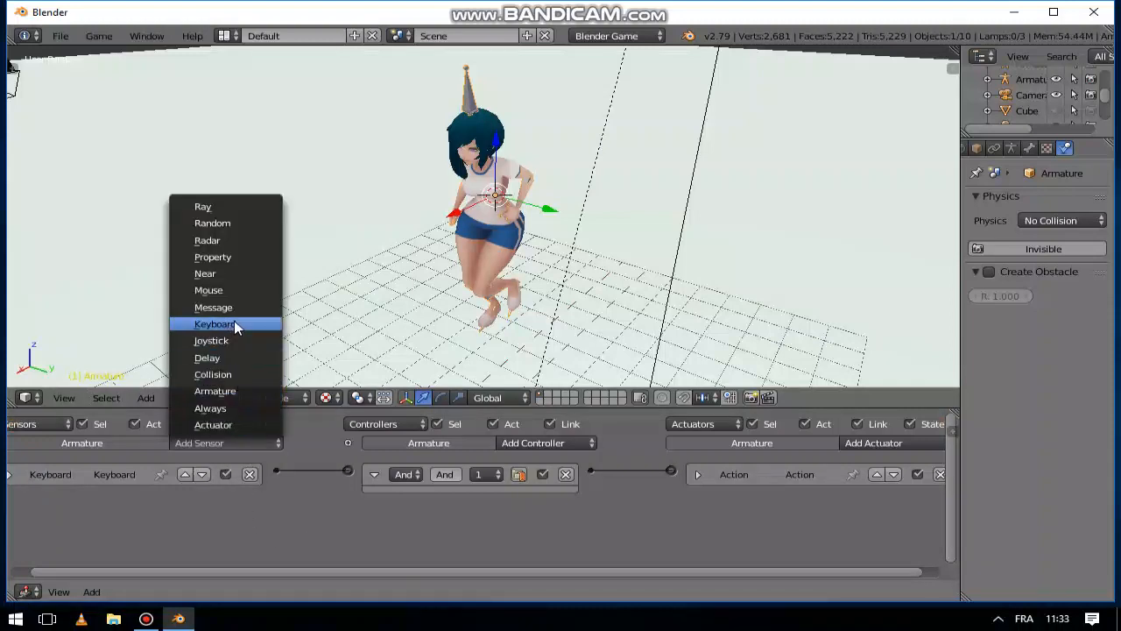
left_click(214, 323)
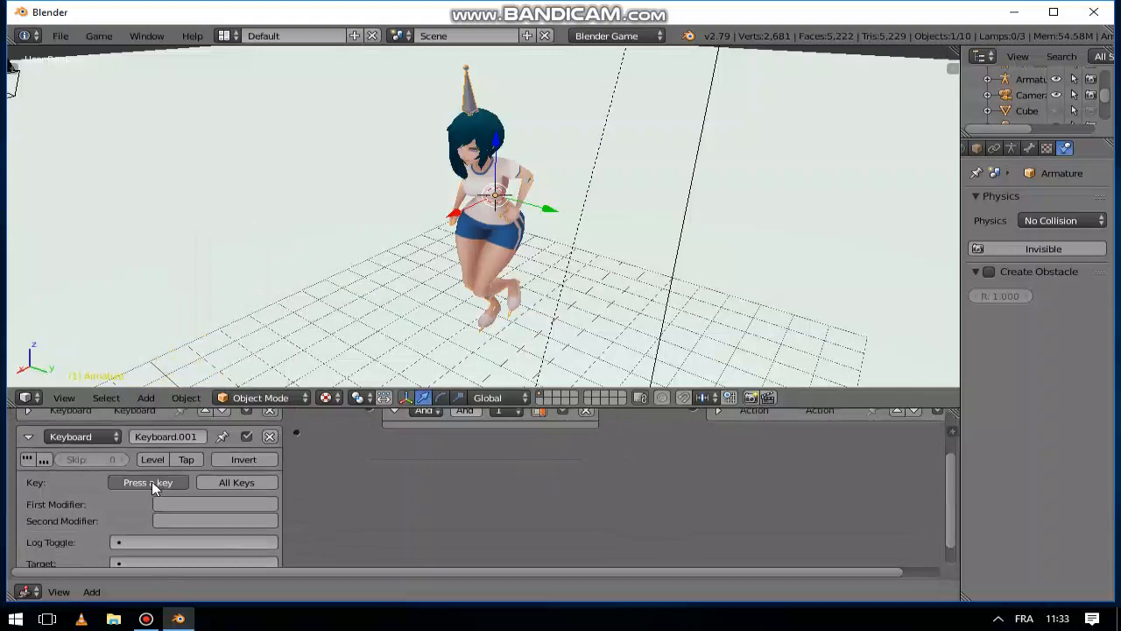
key("z")
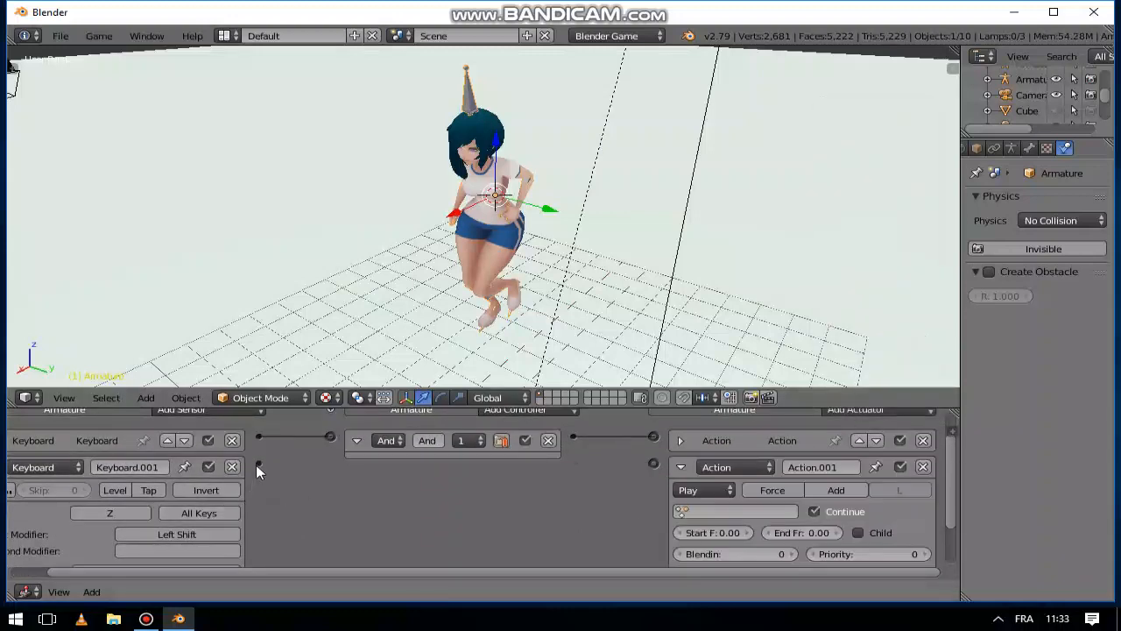
left_click(819, 466)
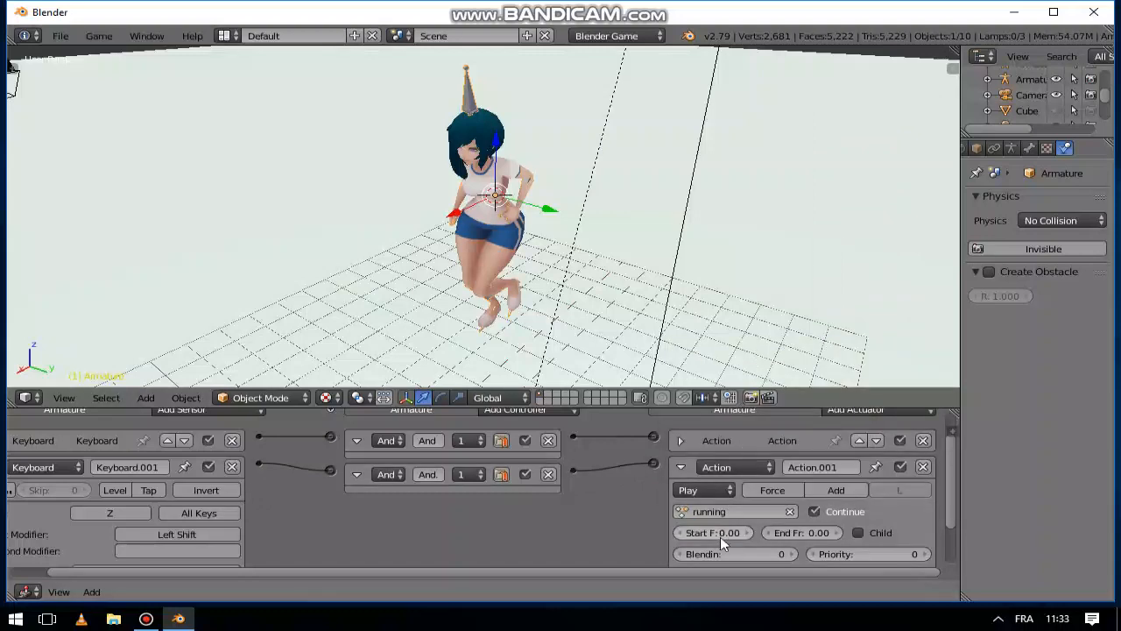
left_click(801, 532)
type("43")
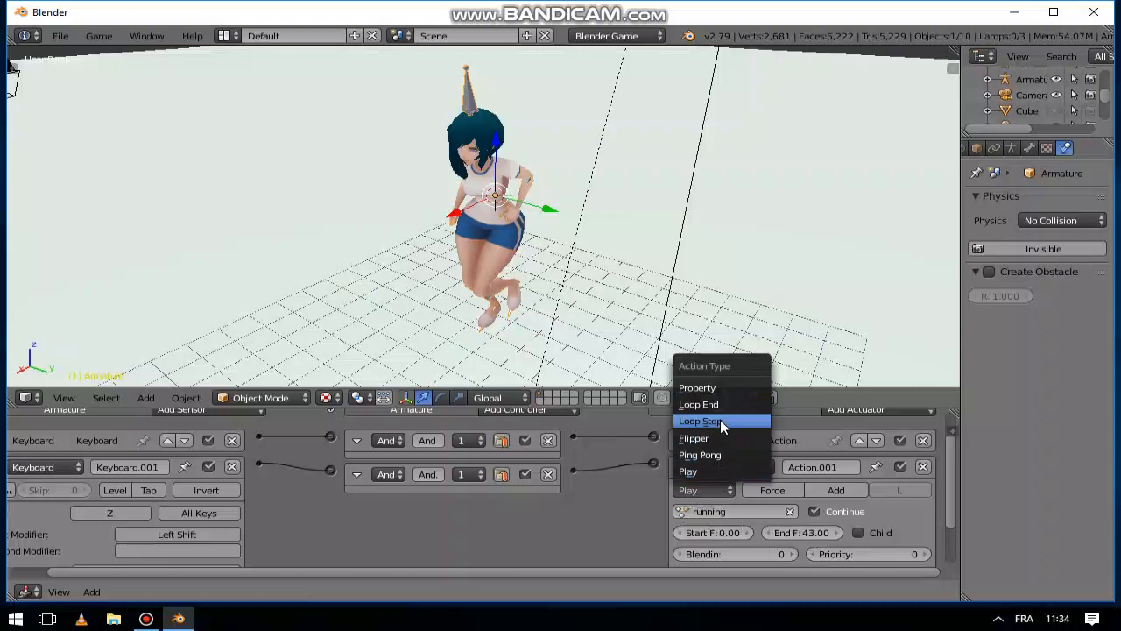
left_click(699, 420)
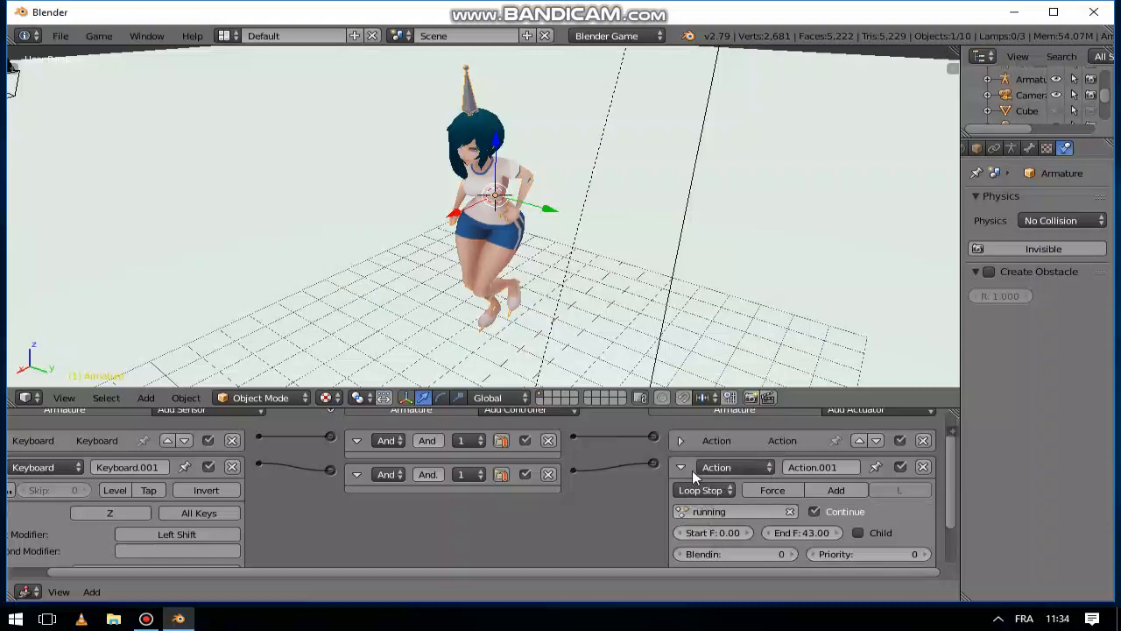
mouse_move(695, 473)
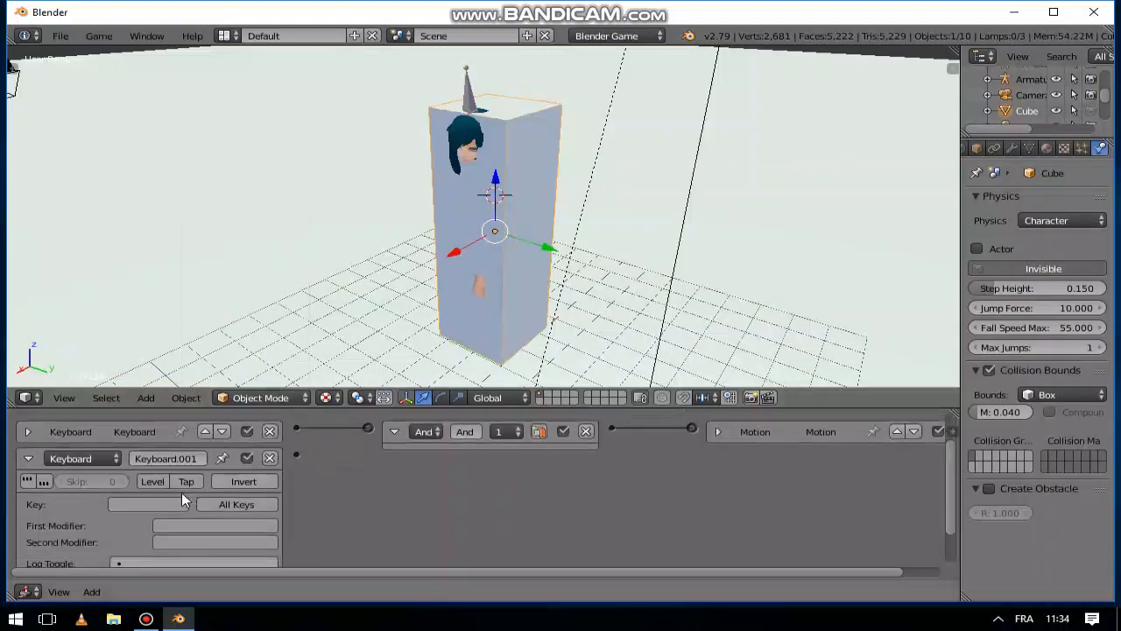
Wire a Z plus Left Shift sensor to a Motion actuator moving the Cube 0.10 on X.
type("Z")
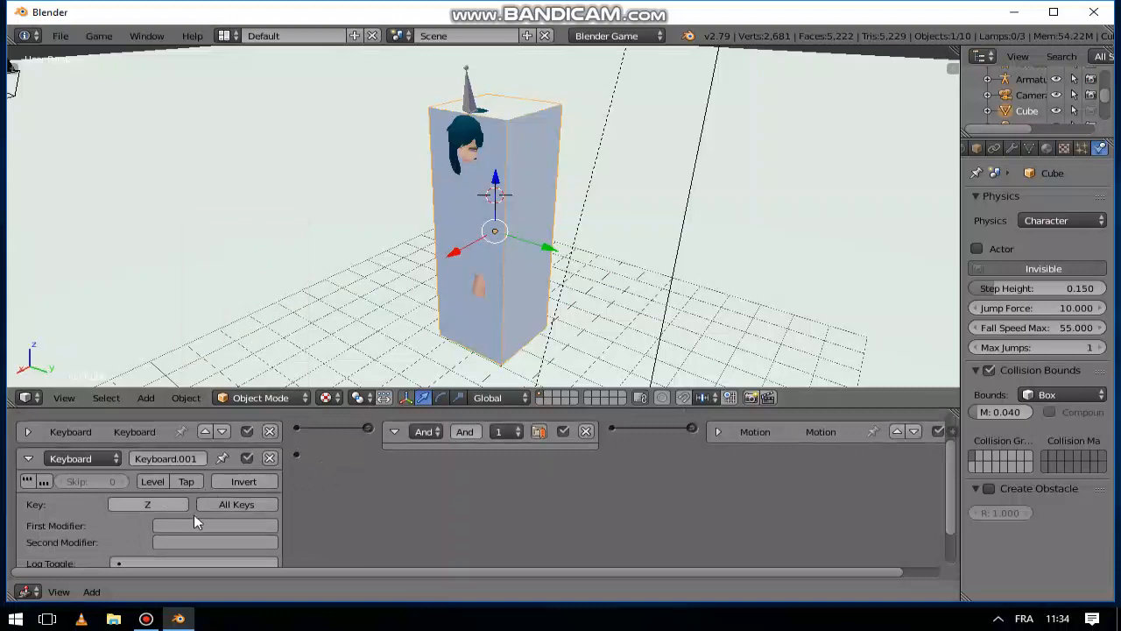
left_click(214, 525)
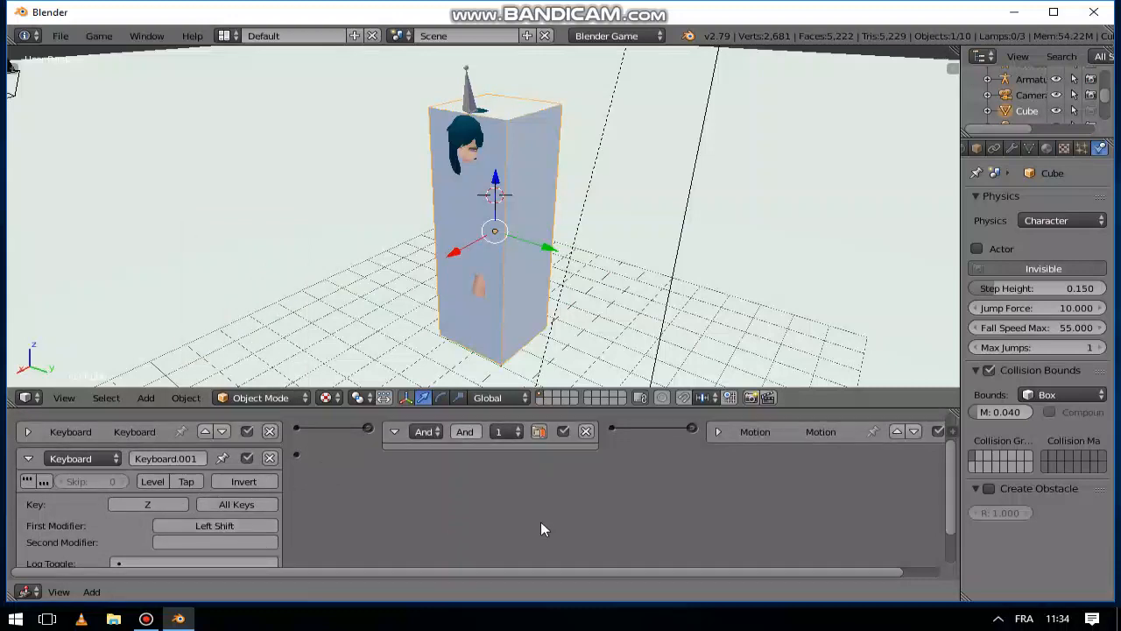
left_click(881, 442)
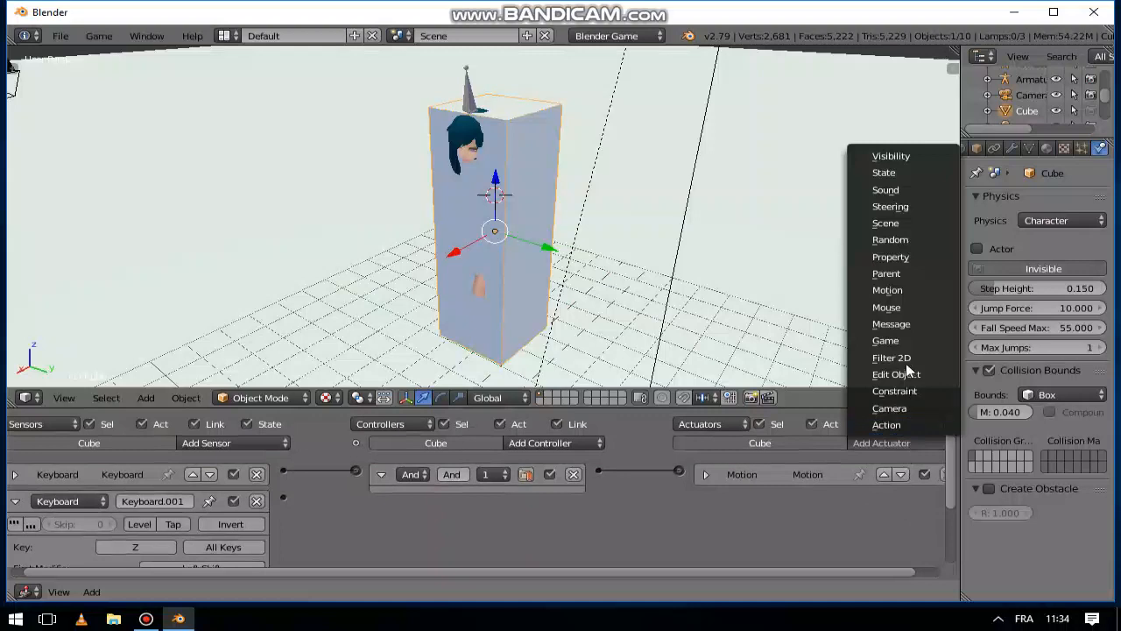
left_click(887, 290)
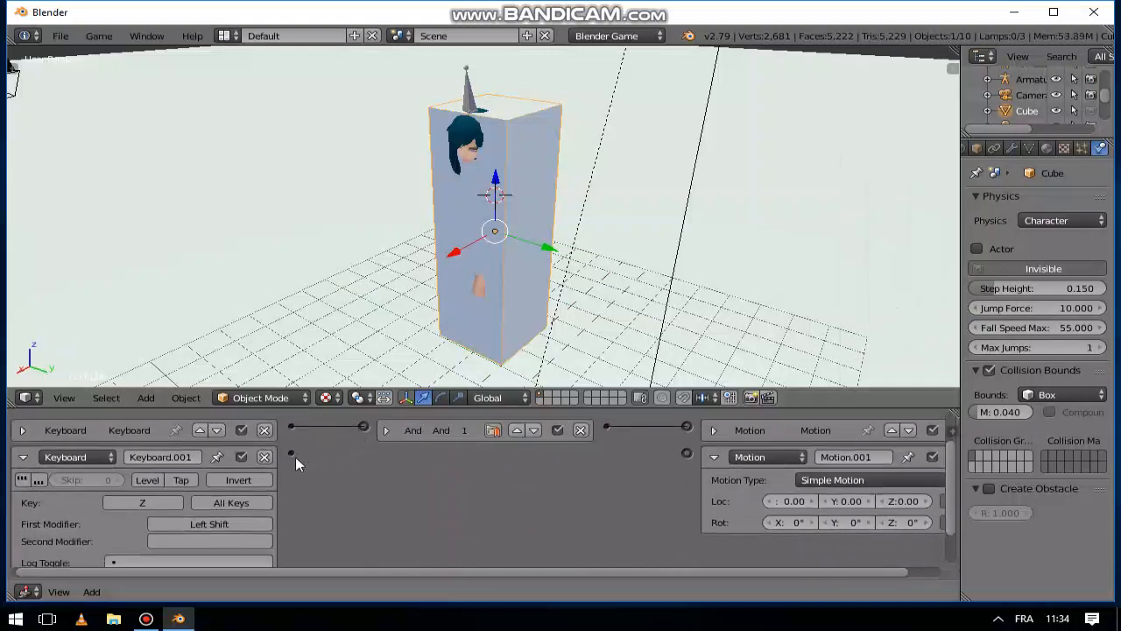
left_click_drag(291, 453, 688, 453)
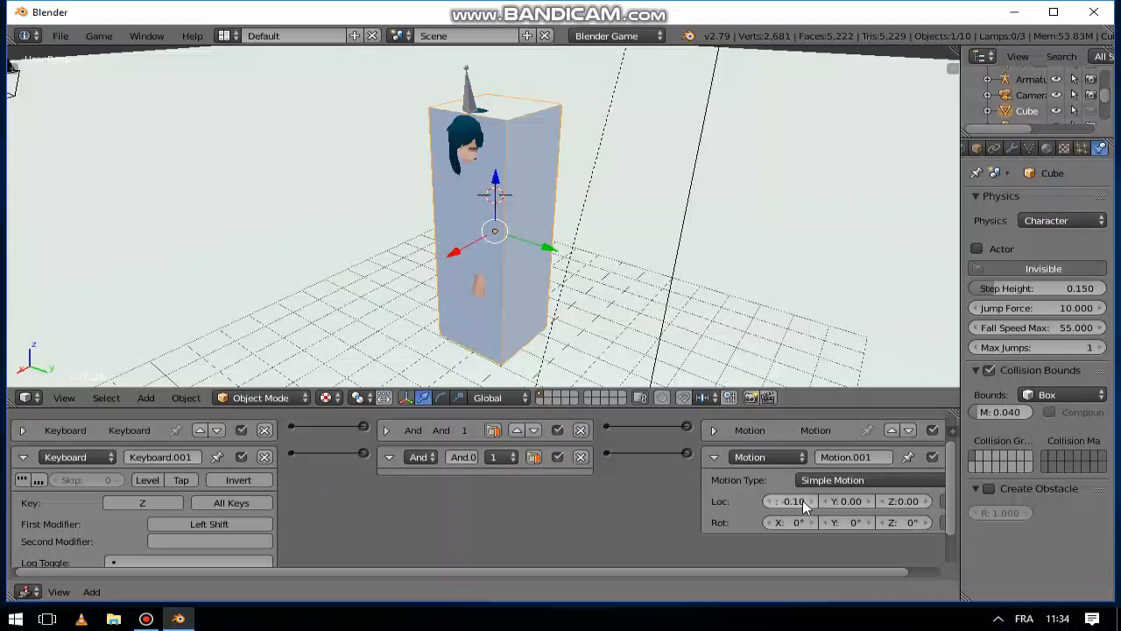
left_click(791, 500)
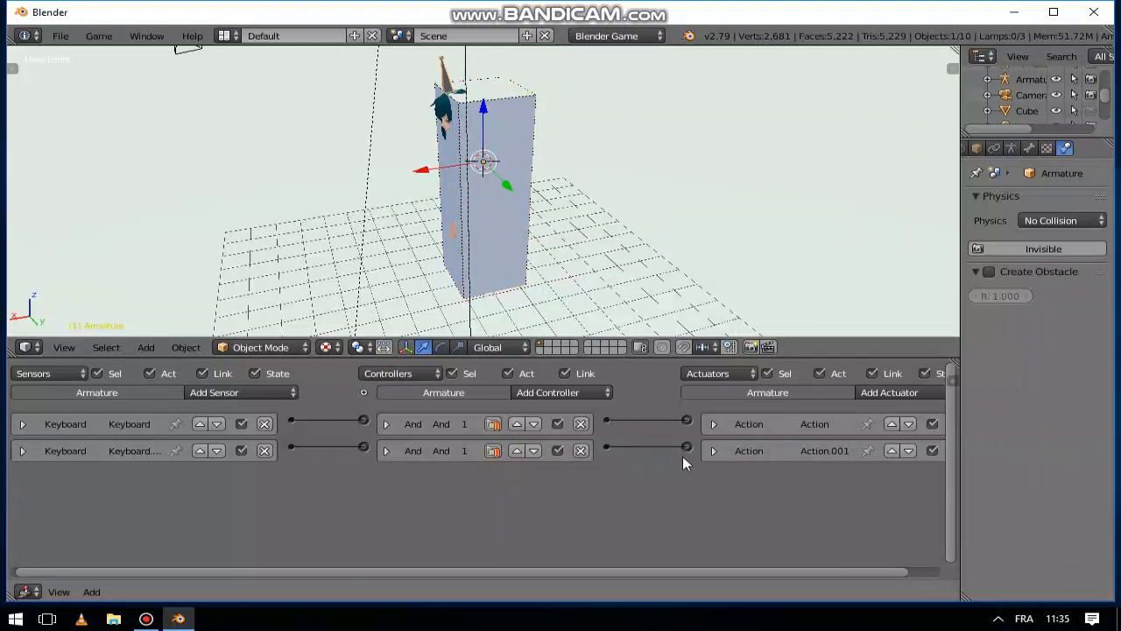
mouse_move(716, 447)
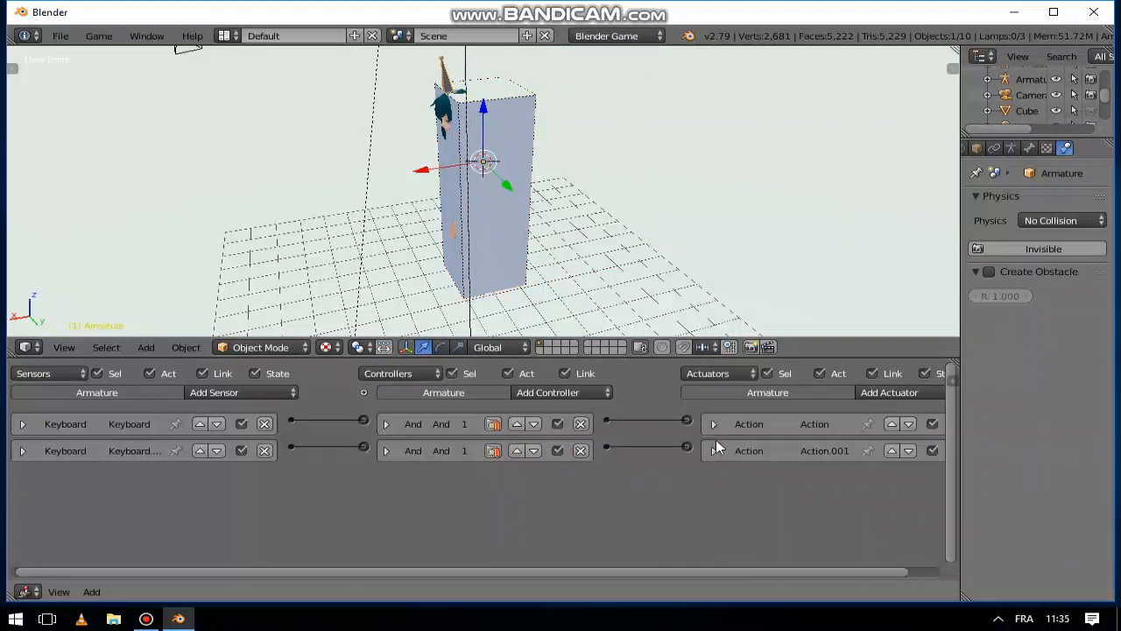
Review the running and walking Action actuators and edit the running action's Priority.
left_click(714, 451)
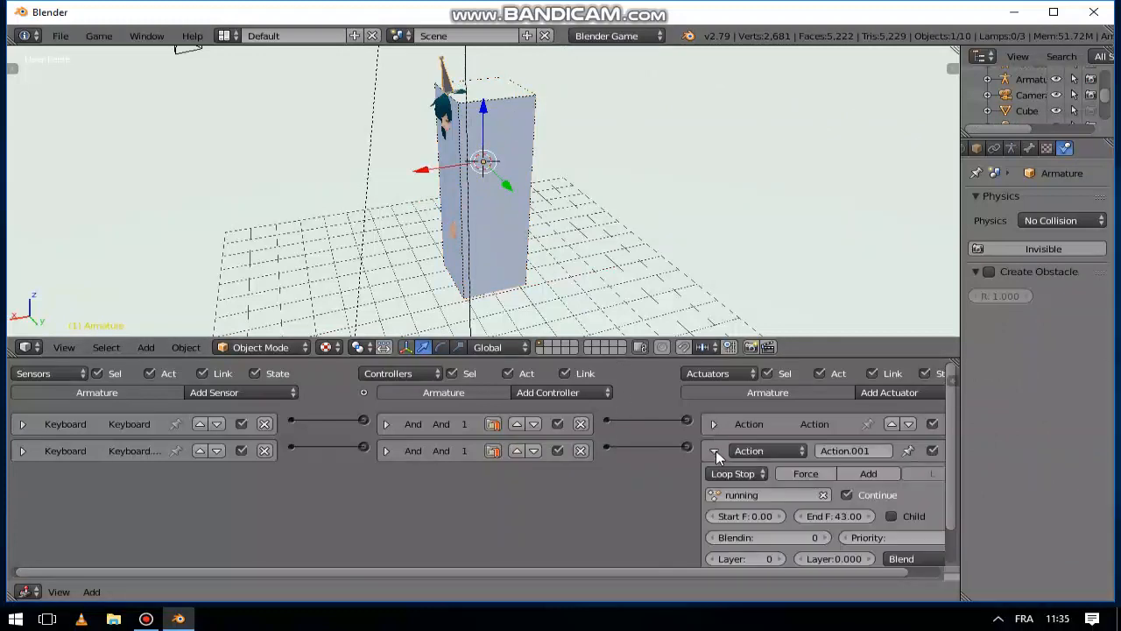
left_click(714, 450)
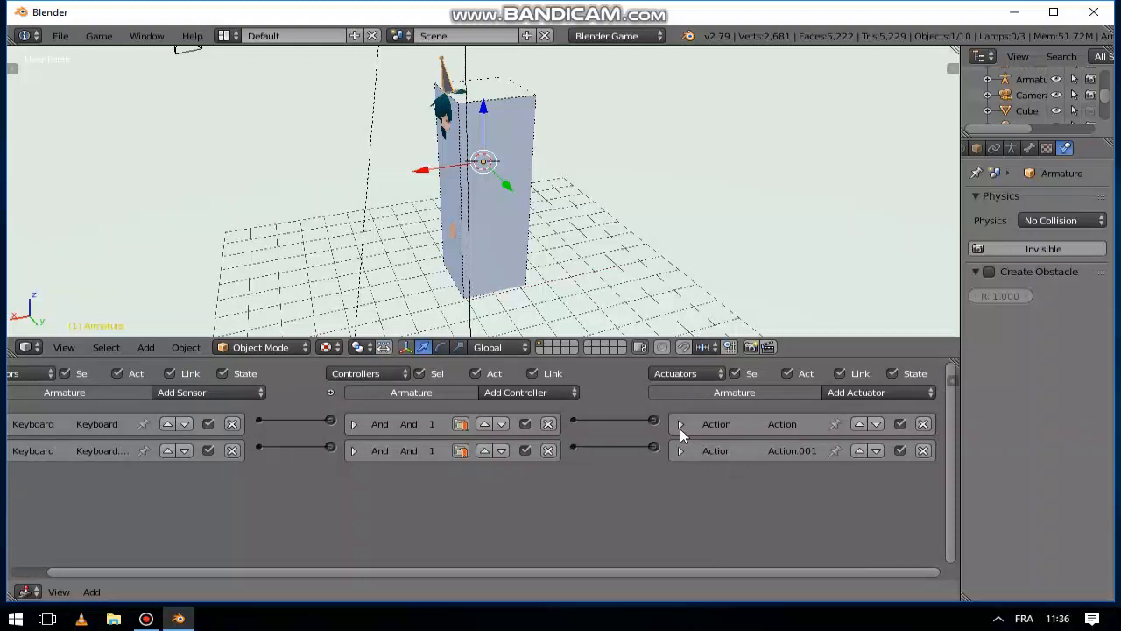
left_click(681, 424)
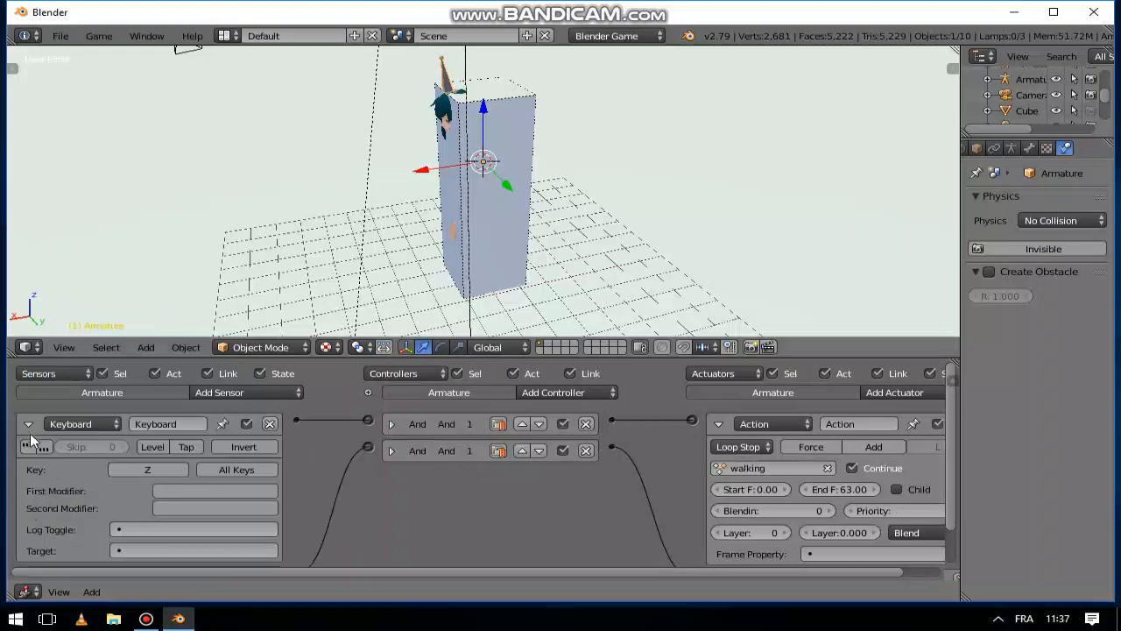
left_click(28, 423)
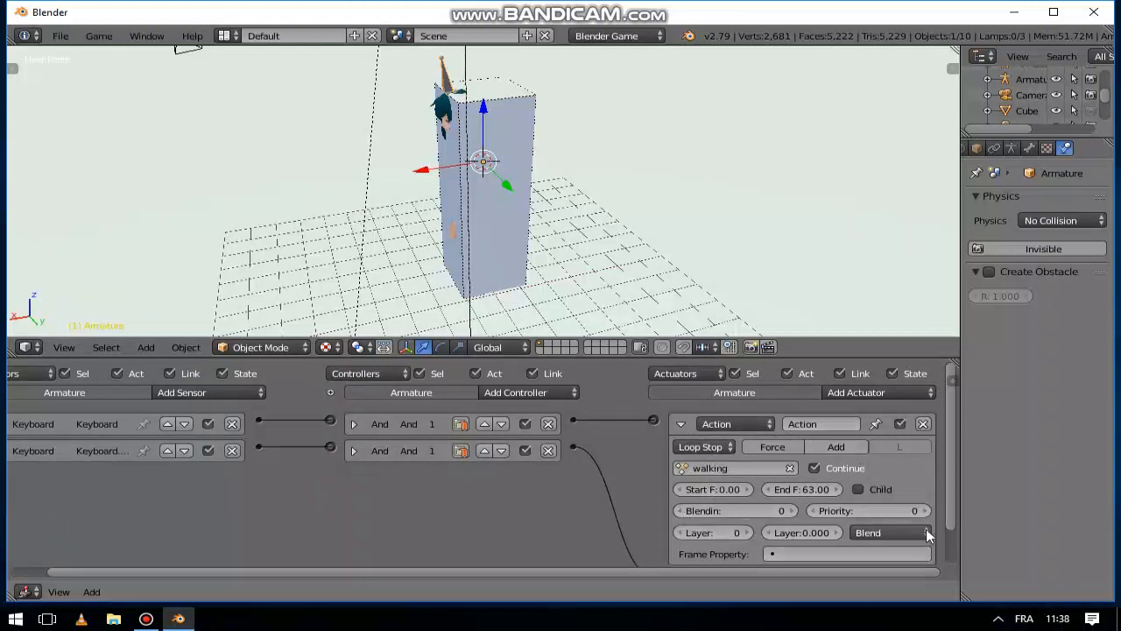
left_click(914, 510)
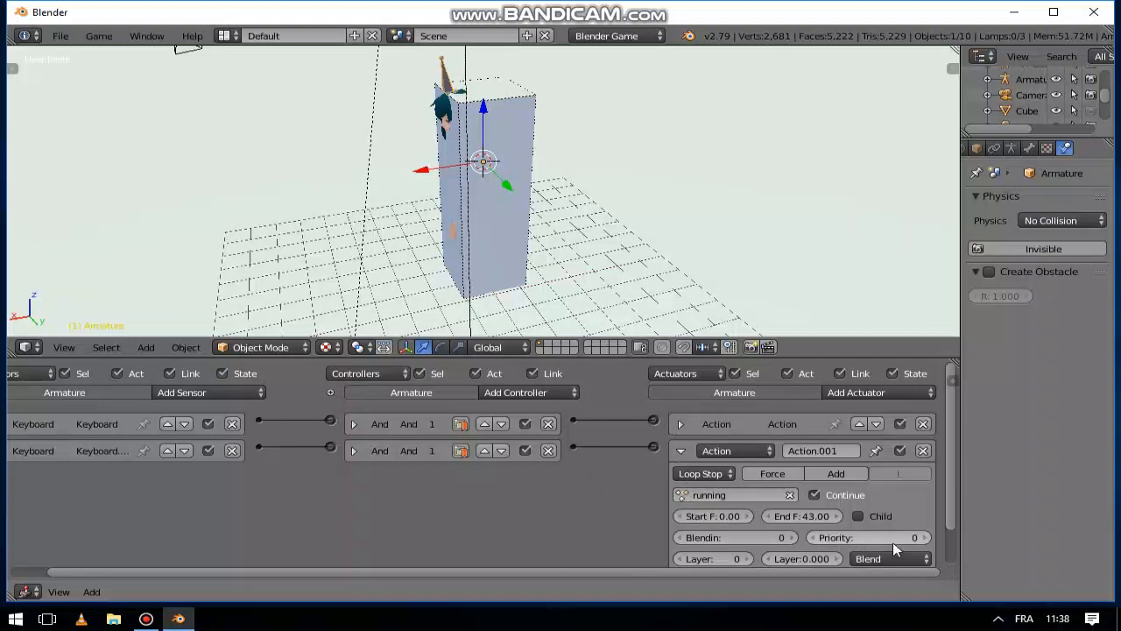
left_click(681, 451)
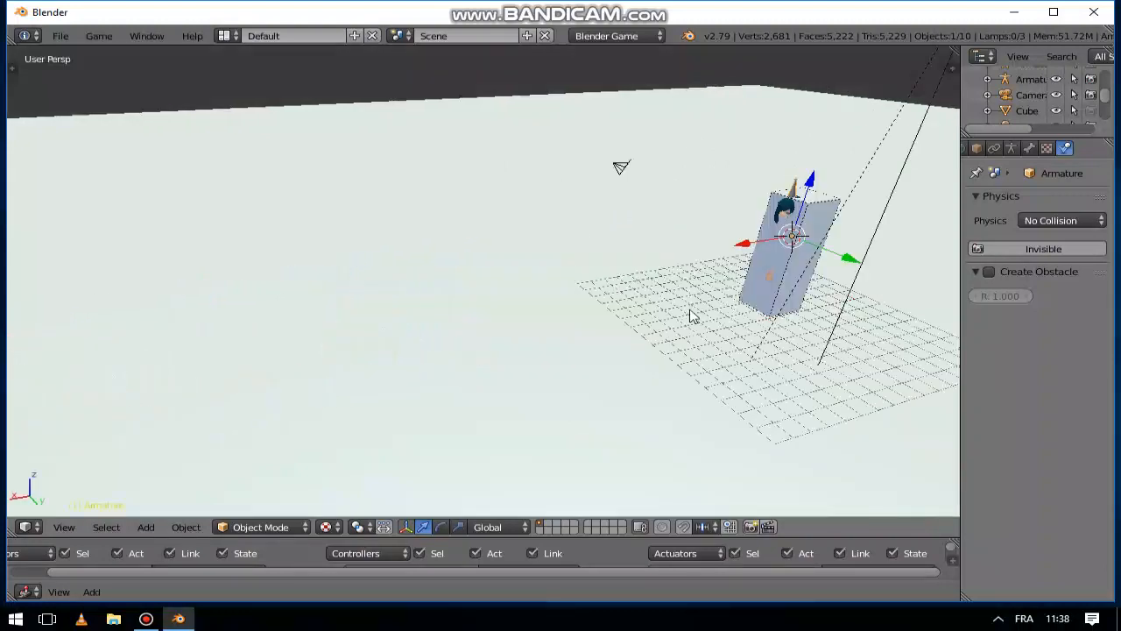
mouse_move(771, 333)
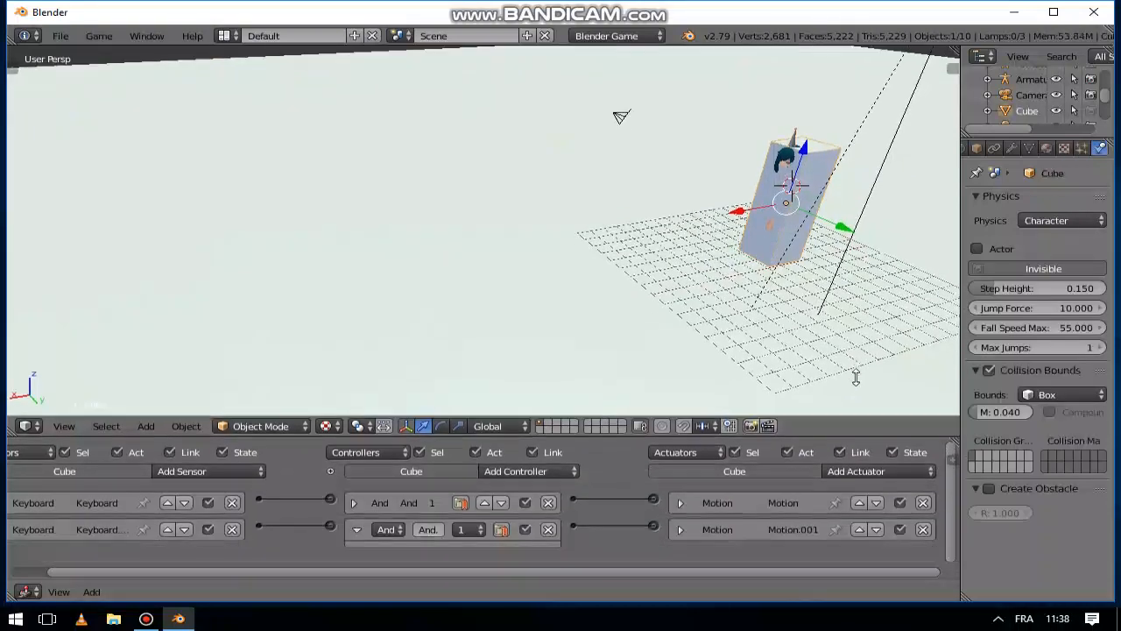
Check the Cube's Motion actuator, then edit the walking action's Blendin frames.
left_click(681, 430)
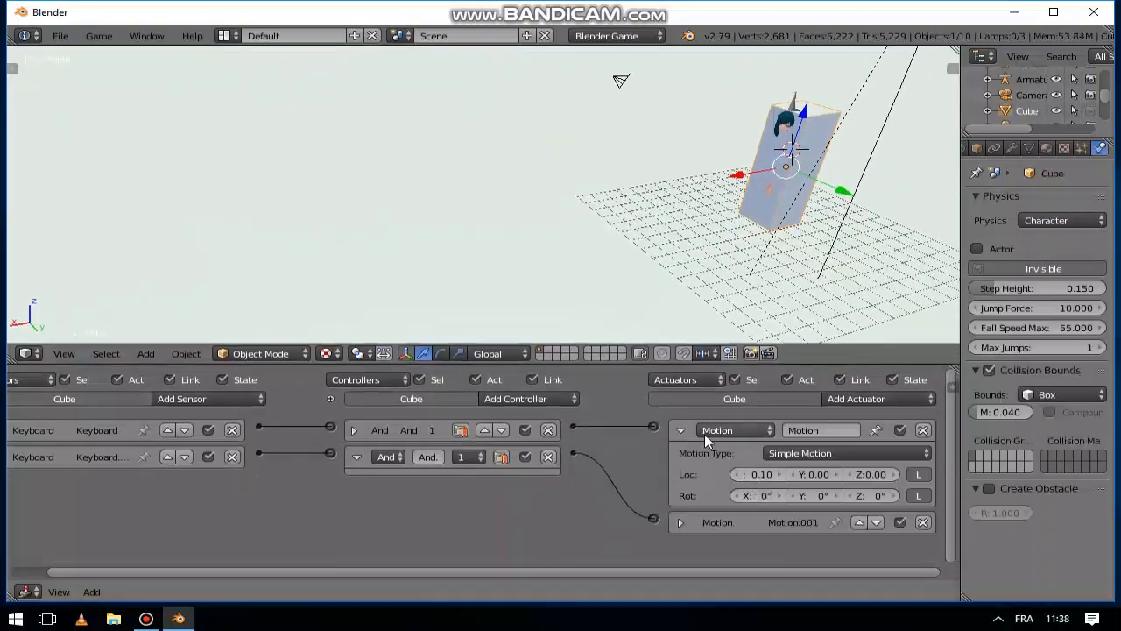
left_click(680, 431)
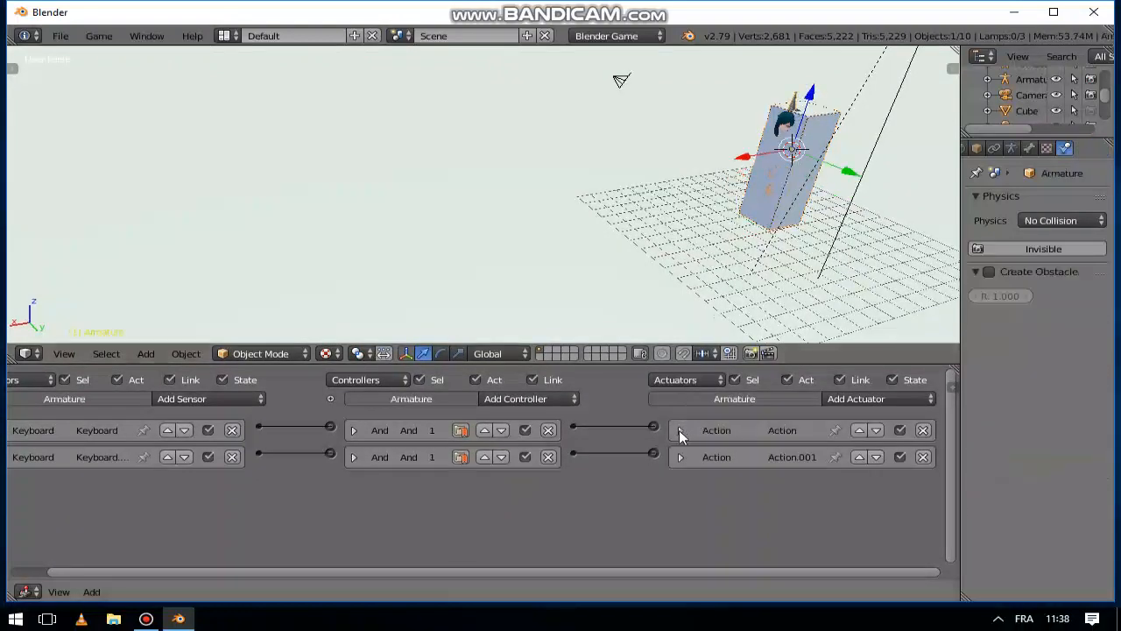
left_click(681, 430)
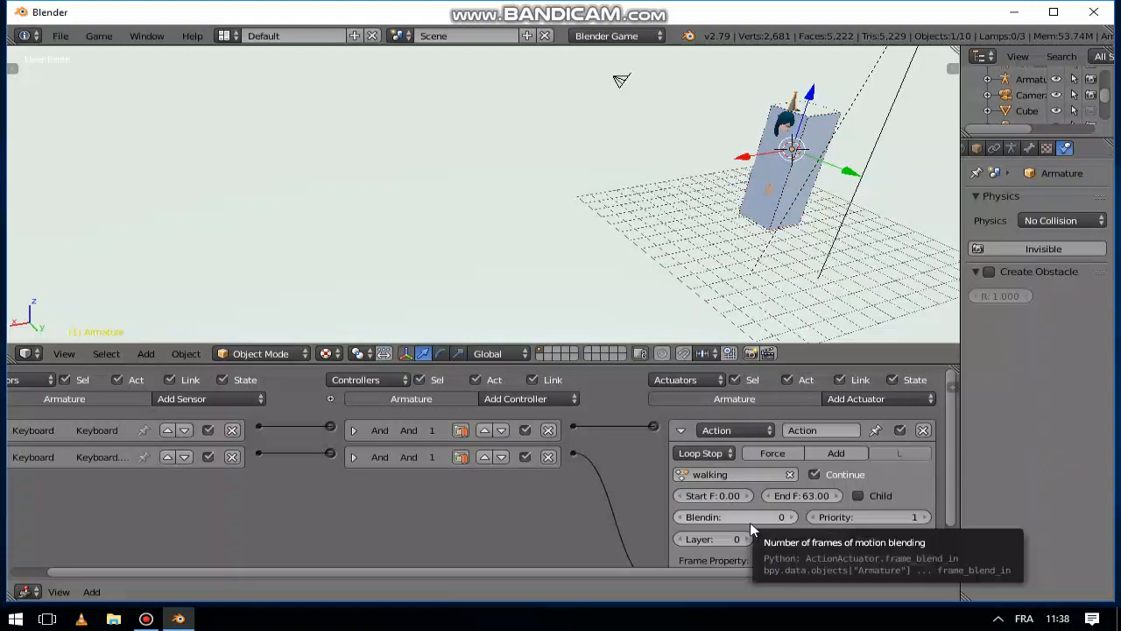
left_click(736, 516)
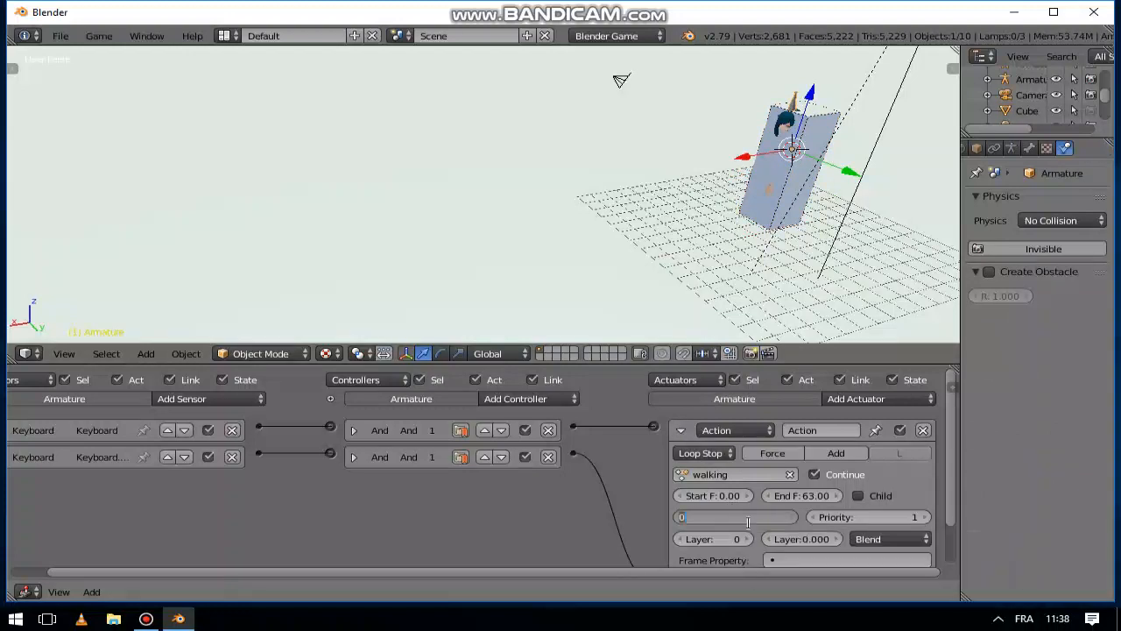
left_click(736, 516)
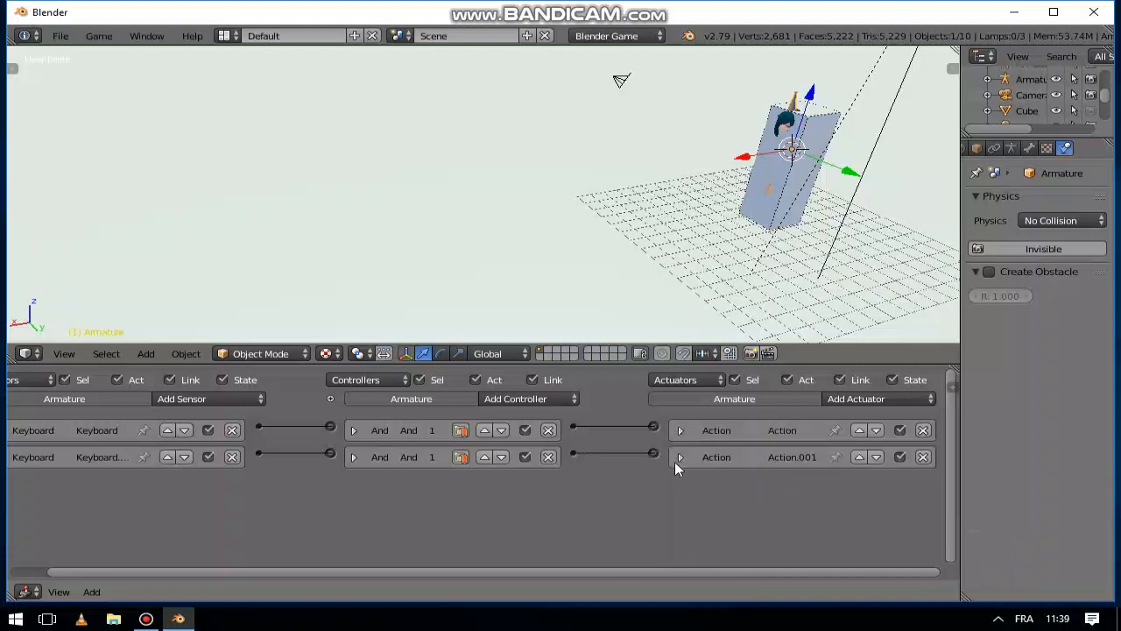
left_click(680, 456)
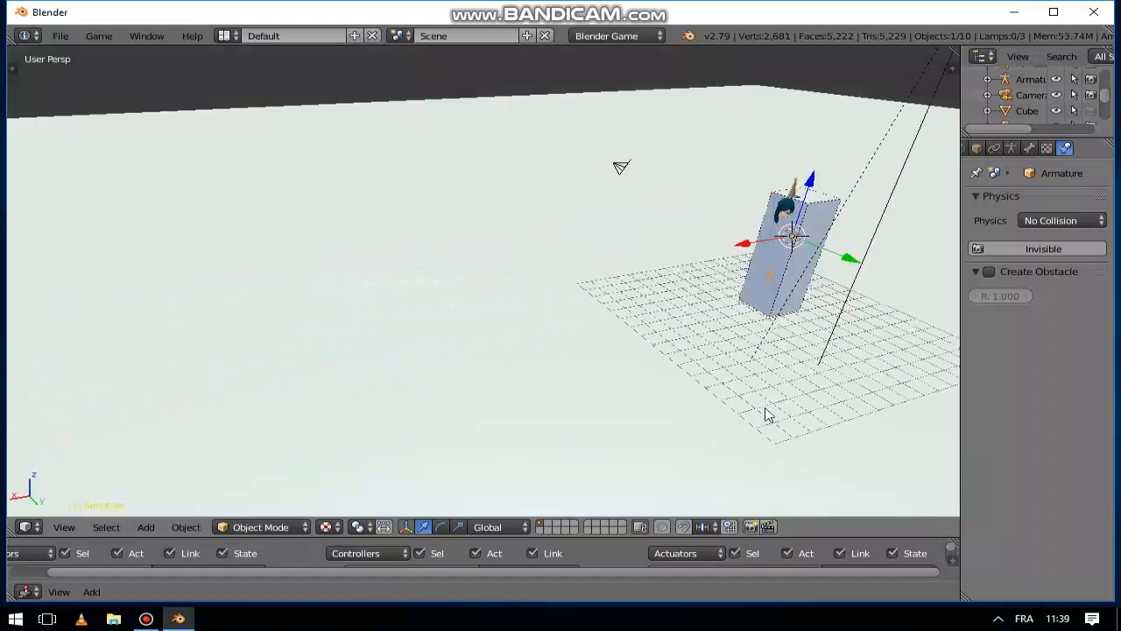
mouse_move(760, 392)
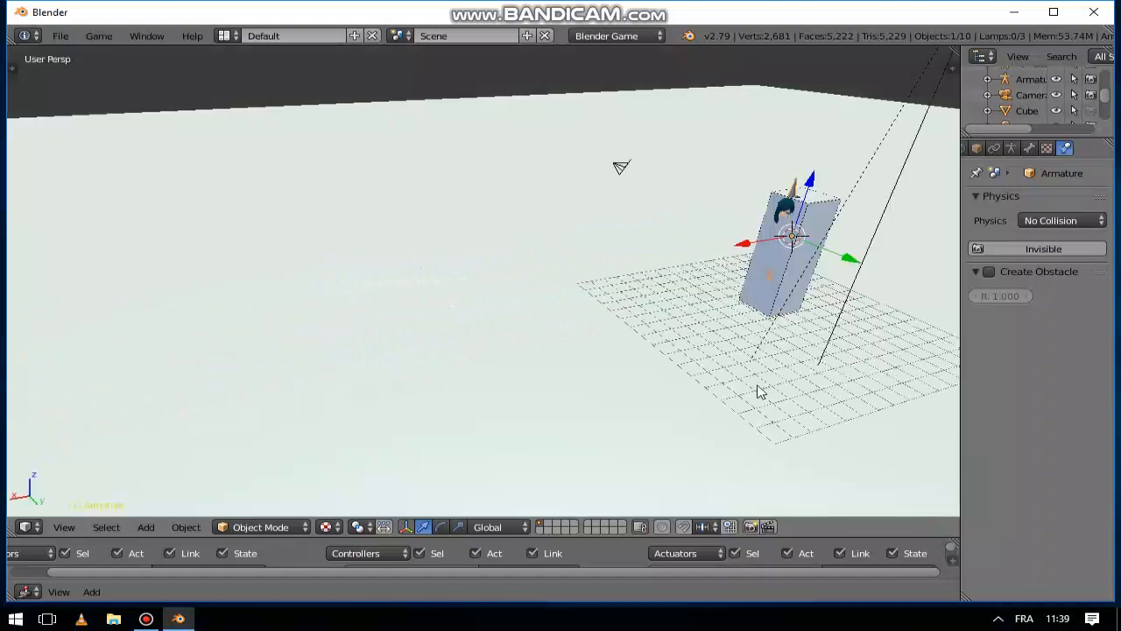